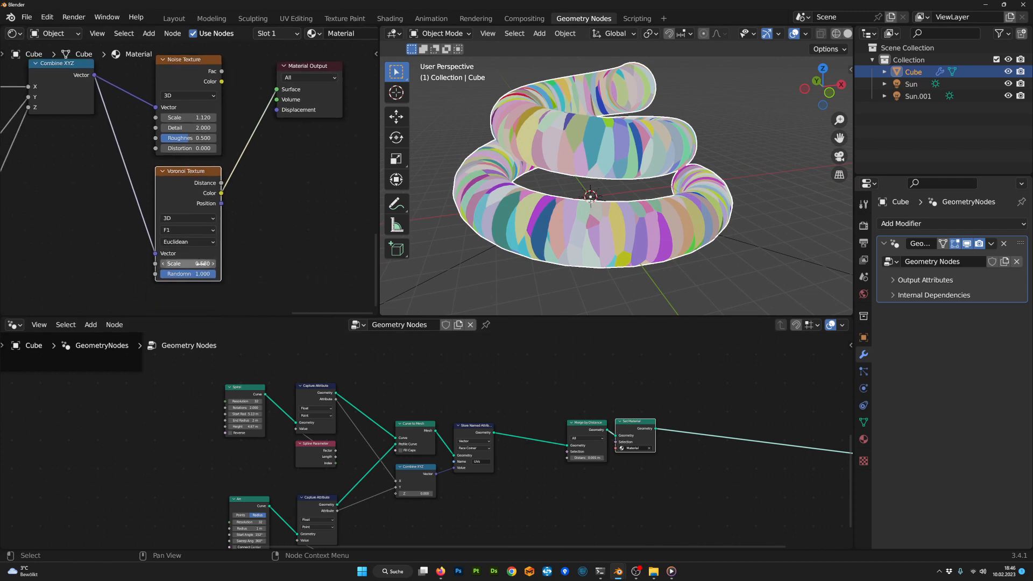
# Step: Orbit the spiral tube preview slightly before switching to the tree scene
pyautogui.moveTo(188, 263); pyautogui.dragTo(185, 264)
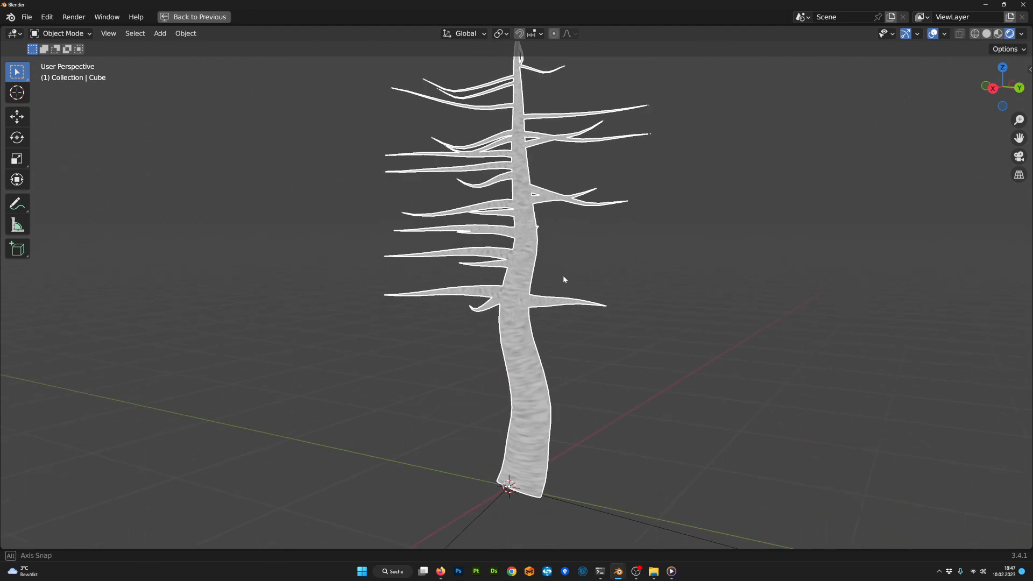
# Step: Wire the noise-textured tube through Set Material into the Group Output
pyautogui.click(587, 17)
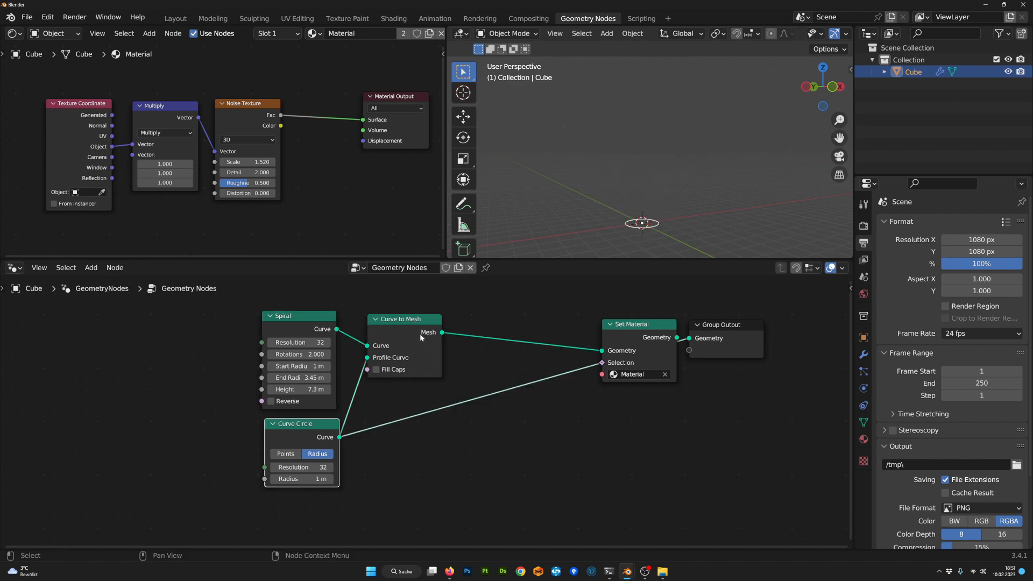
pyautogui.moveTo(638, 324); pyautogui.dragTo(599, 310)
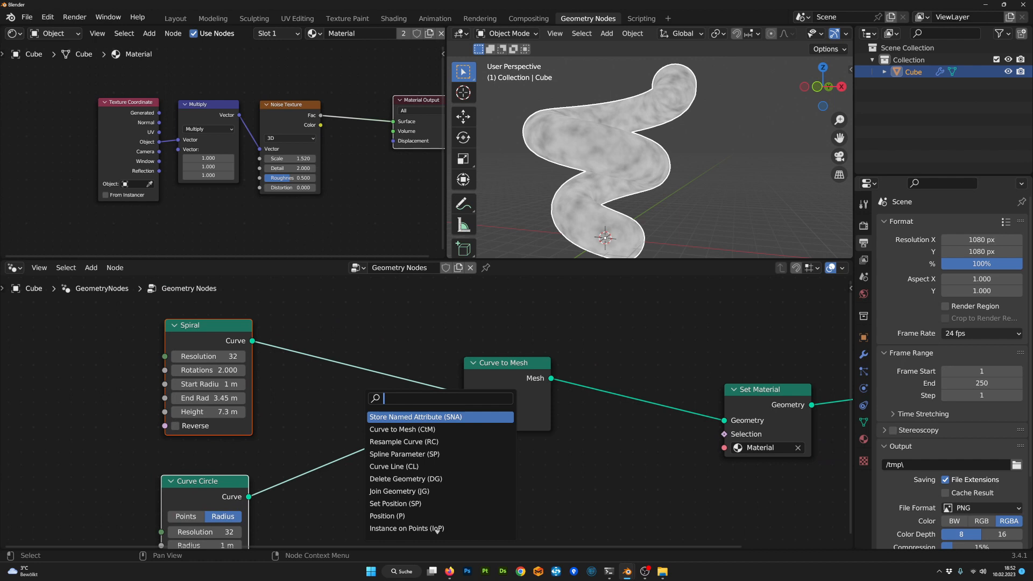
# Step: Add Capture Attribute nodes on the spiral and circle, each fed by a Spline Parameter
pyautogui.click(417, 417)
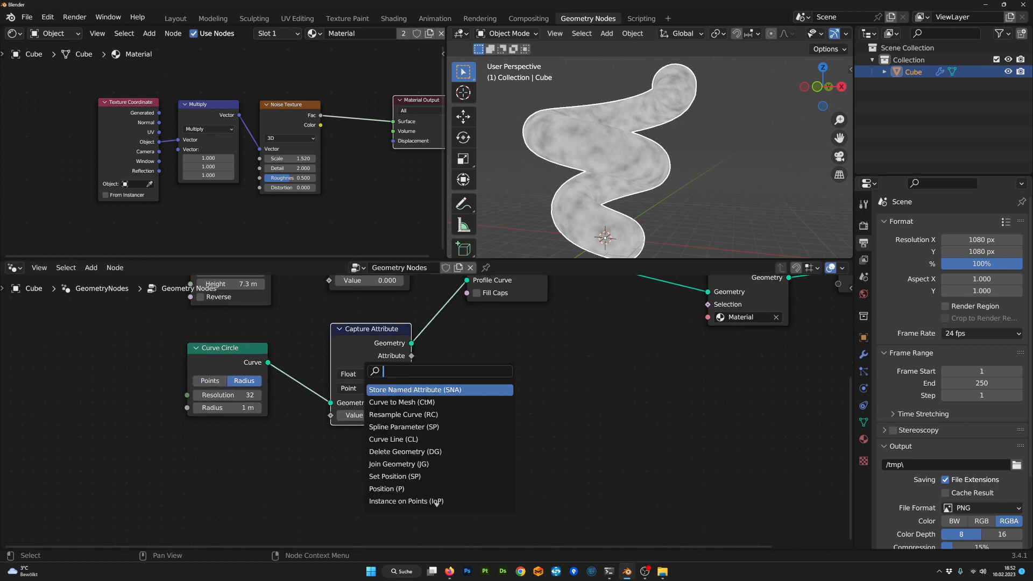
pyautogui.write('pa')
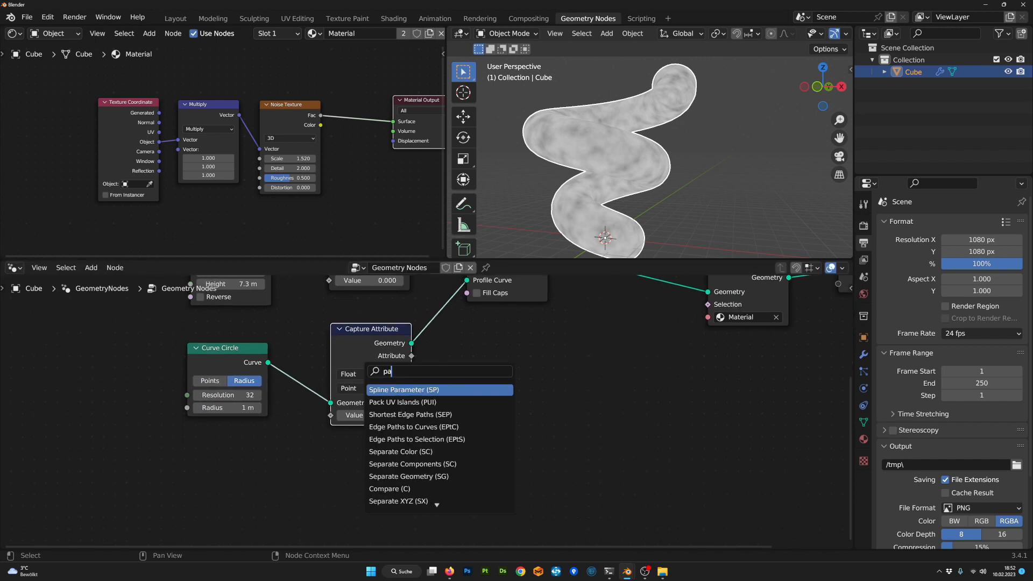
pyautogui.click(405, 390)
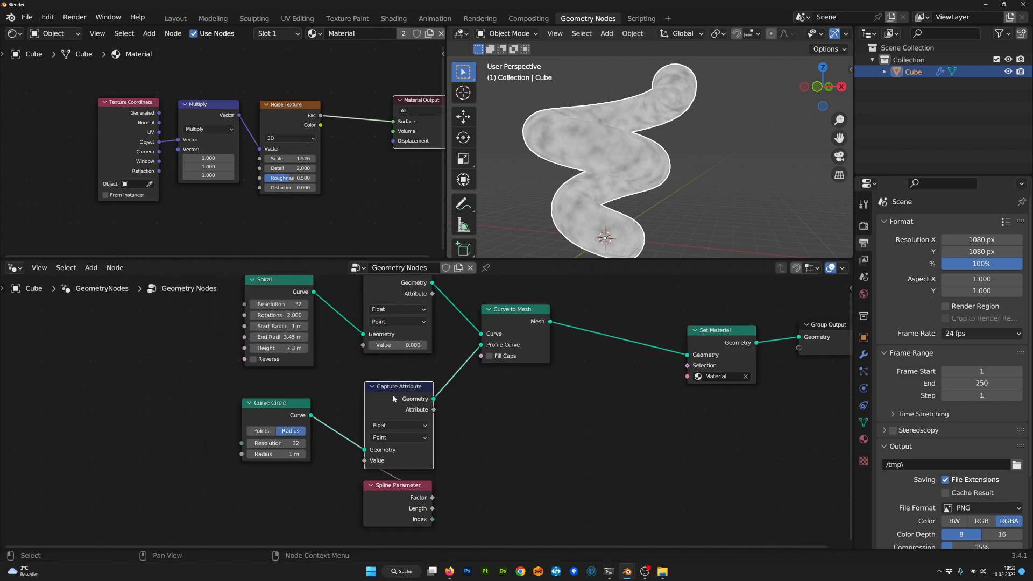
pyautogui.scroll(-3)
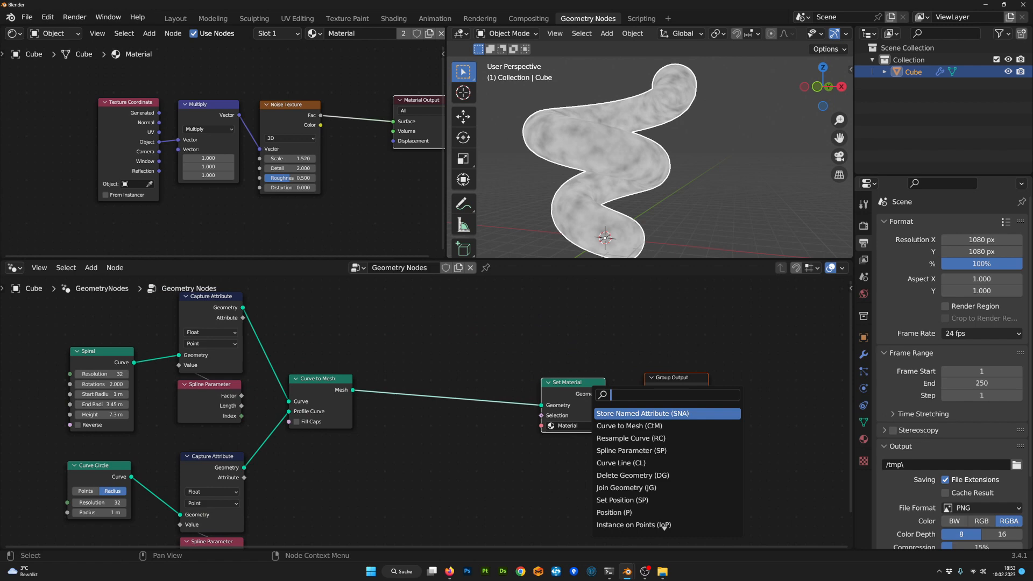
# Step: Insert a Store Named Attribute node of Vector type between Curve to Mesh and Set Material
pyautogui.write('store')
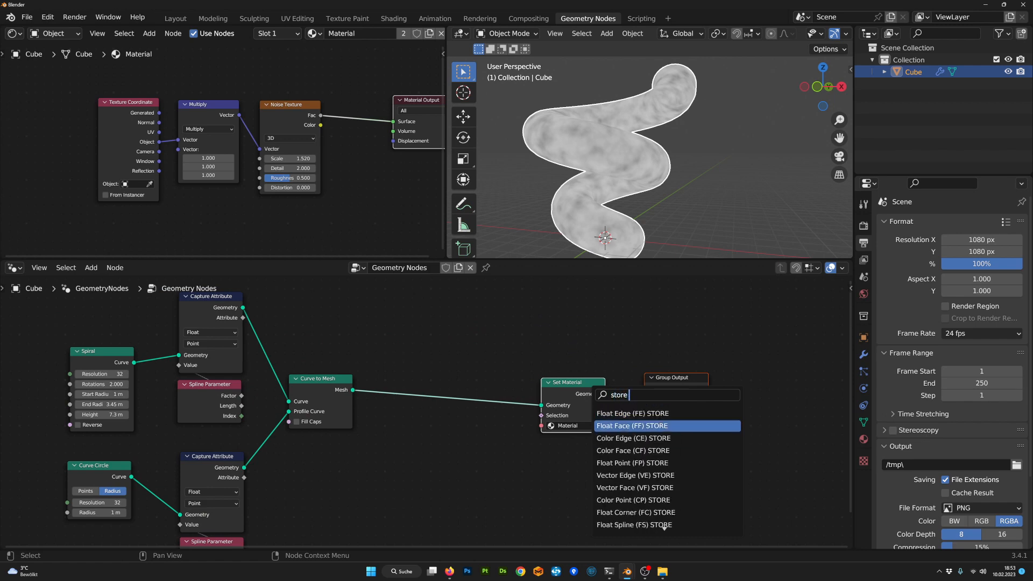
pyautogui.click(631, 425)
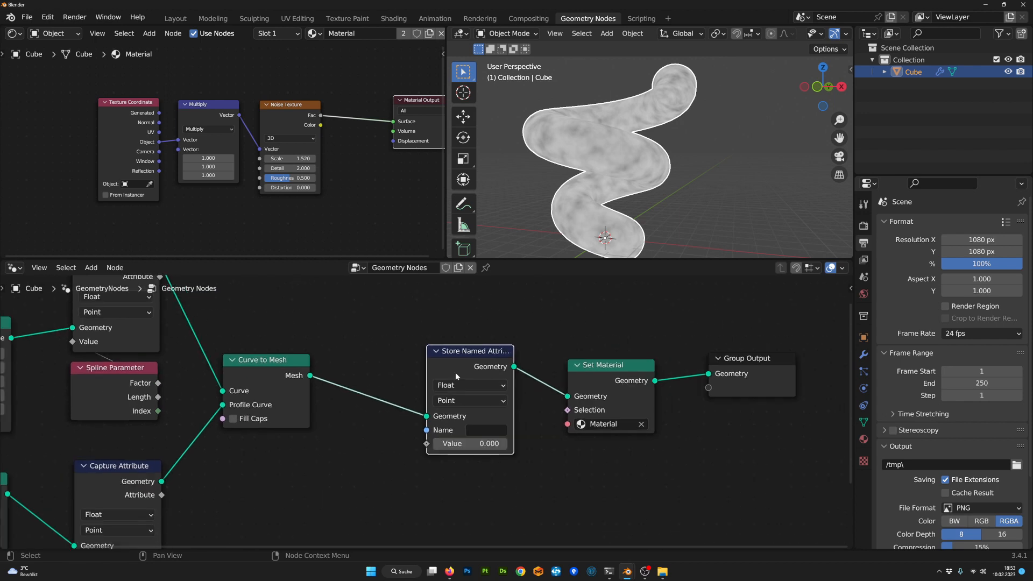
pyautogui.click(469, 385)
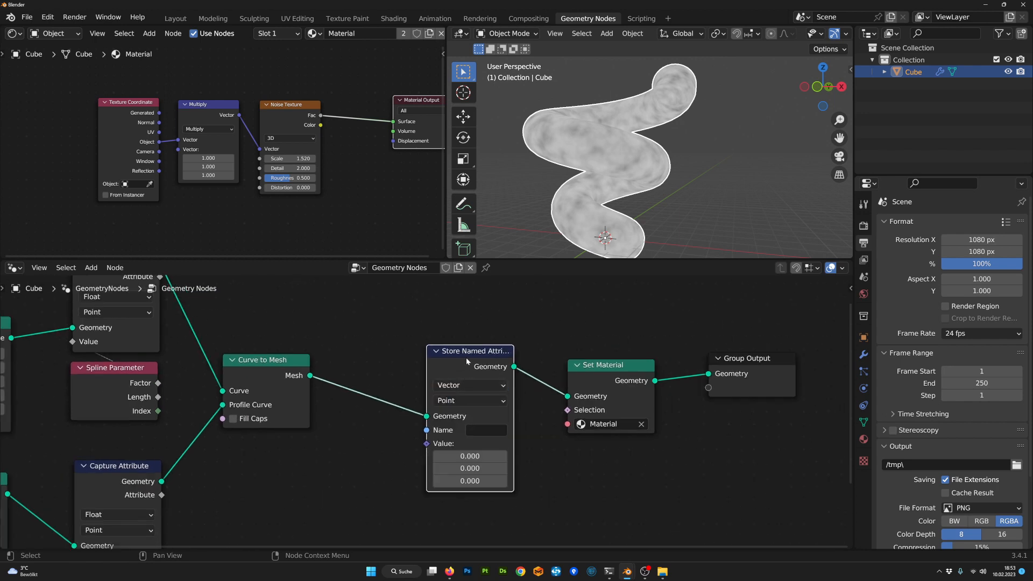
pyautogui.moveTo(469, 350); pyautogui.dragTo(468, 344)
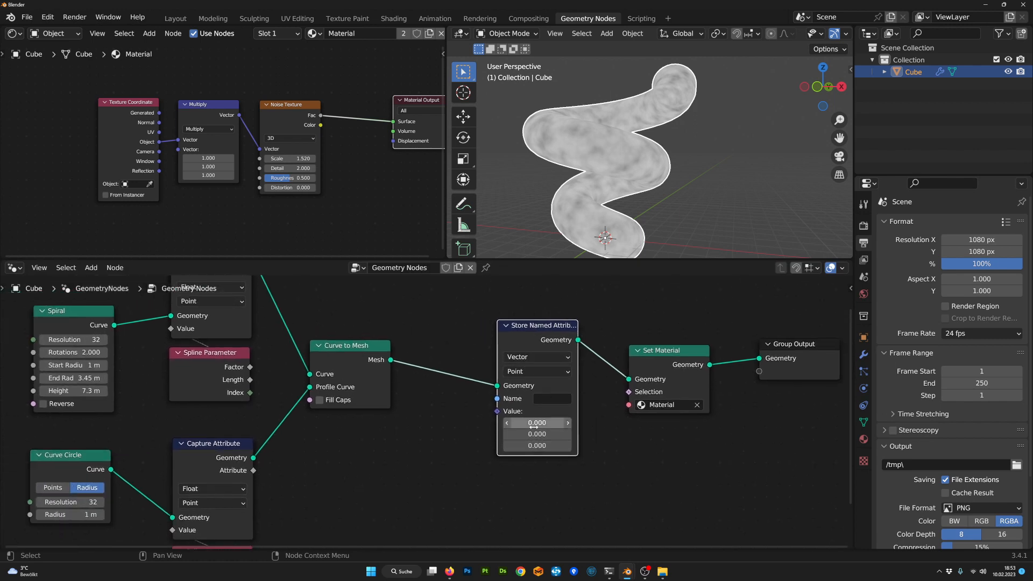
# Step: Add a Combine XYZ node below the store node to build the UVs vector from both parameters
pyautogui.write('com')
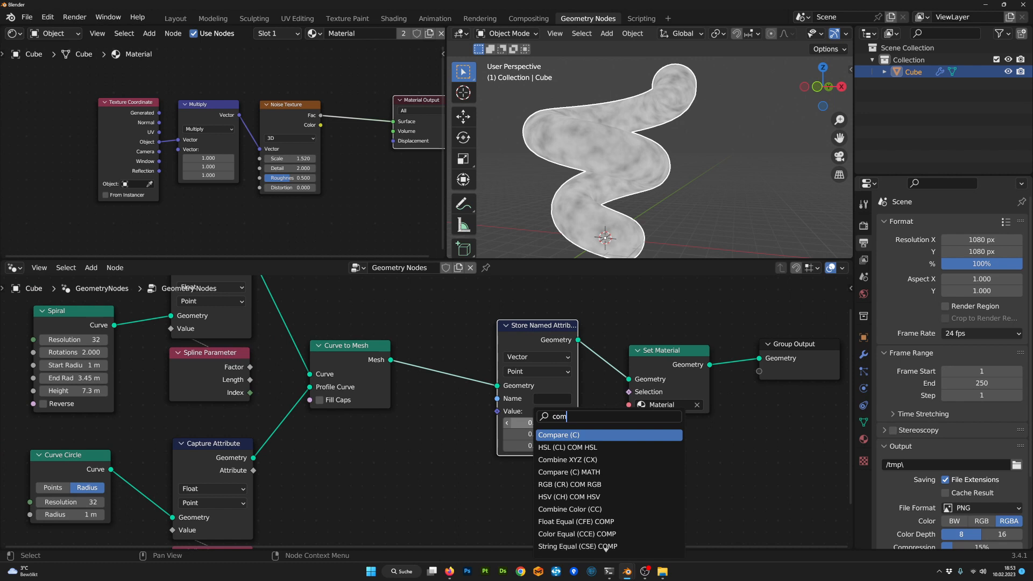
pyautogui.click(566, 459)
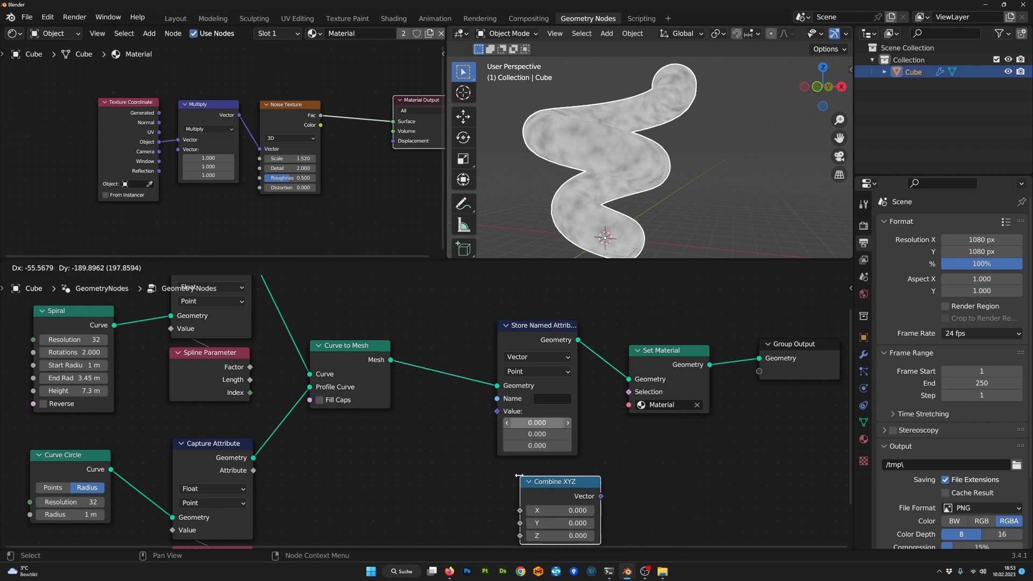
pyautogui.moveTo(561, 481); pyautogui.dragTo(537, 461)
pyautogui.write('UVs')
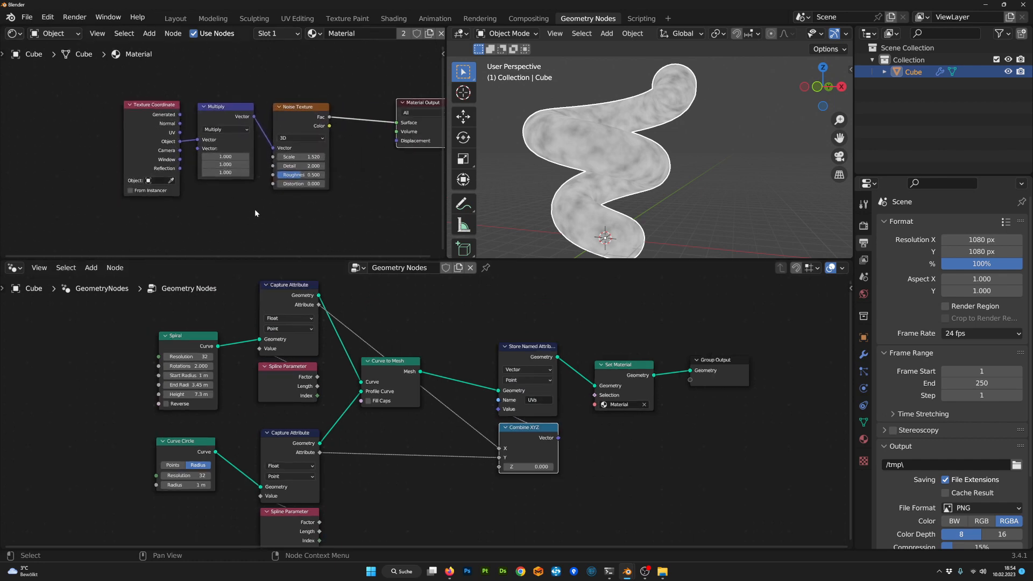
# Step: Add an Attribute node named UVs to the material so it drives the tube's colour
pyautogui.write('at')
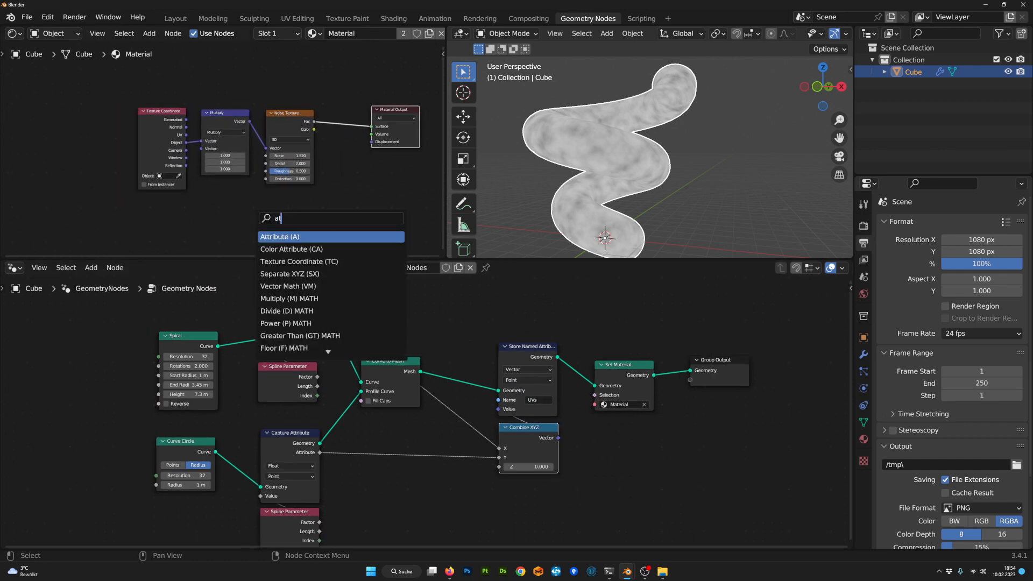
pyautogui.click(279, 237)
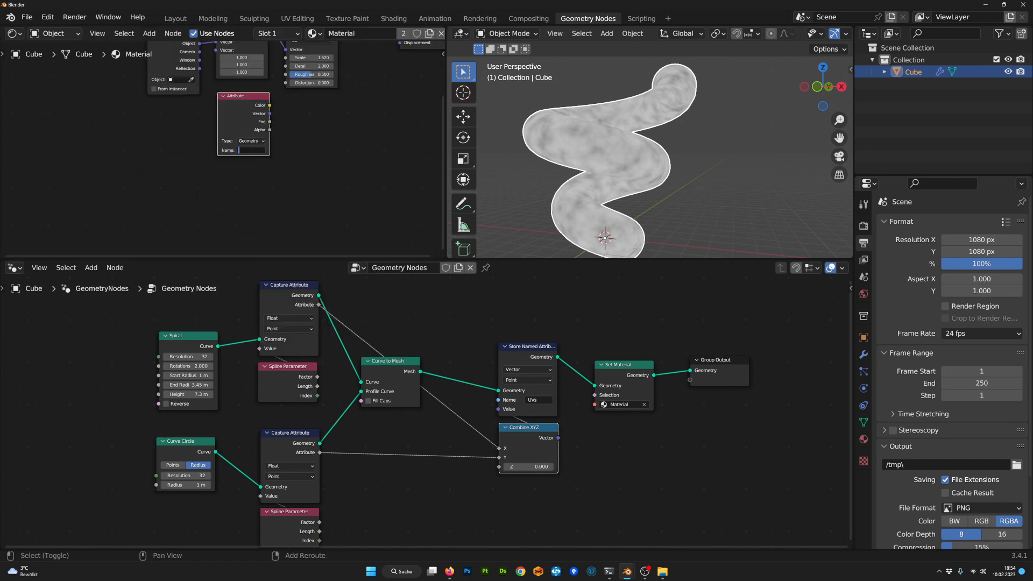
pyautogui.write('UVs')
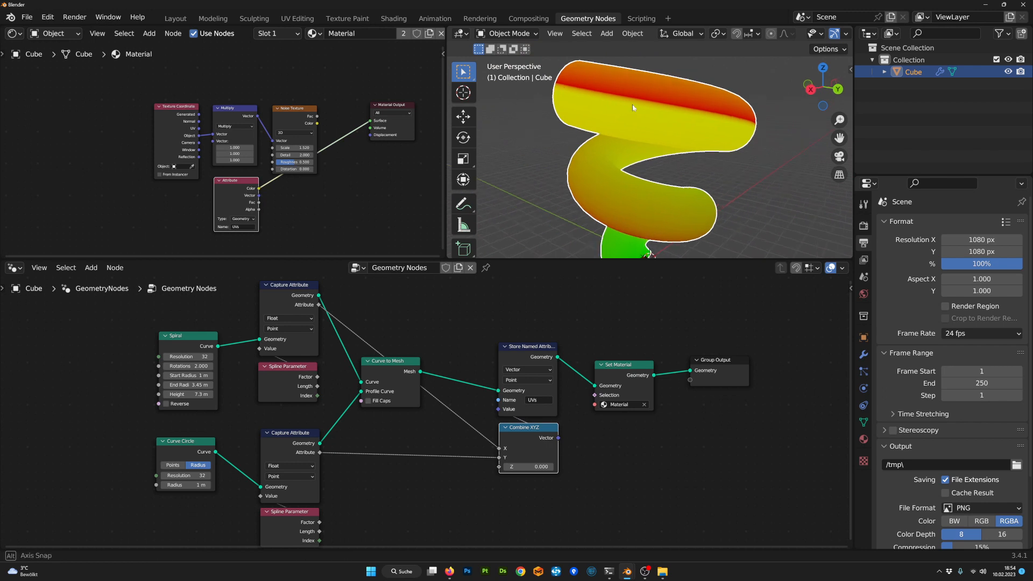
# Step: Switch the Store Named Attribute domain to Face Corner
pyautogui.click(527, 379)
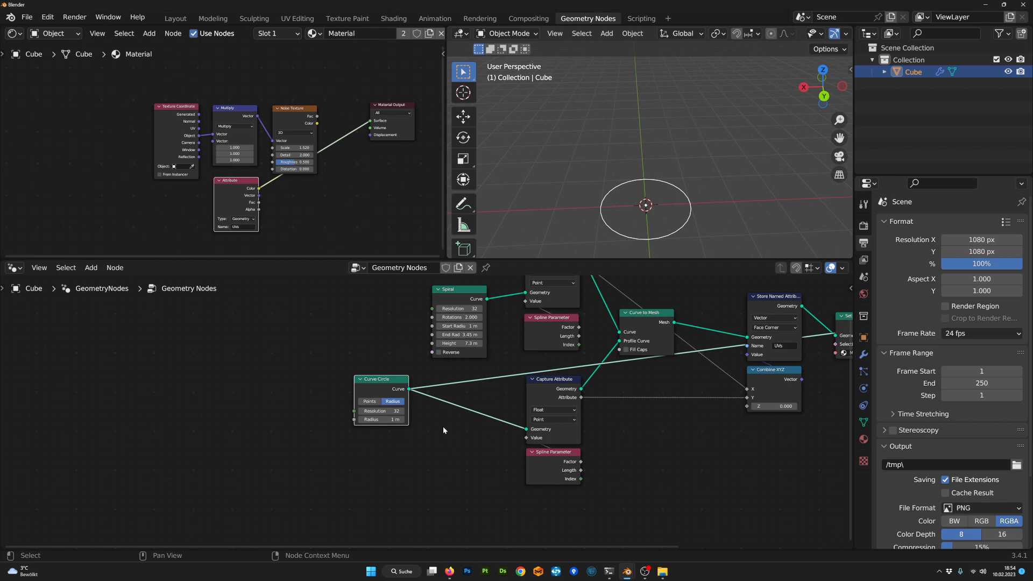
# Step: Add an Arc curve node and move it into the profile's place instead of the circle
pyautogui.write('a')
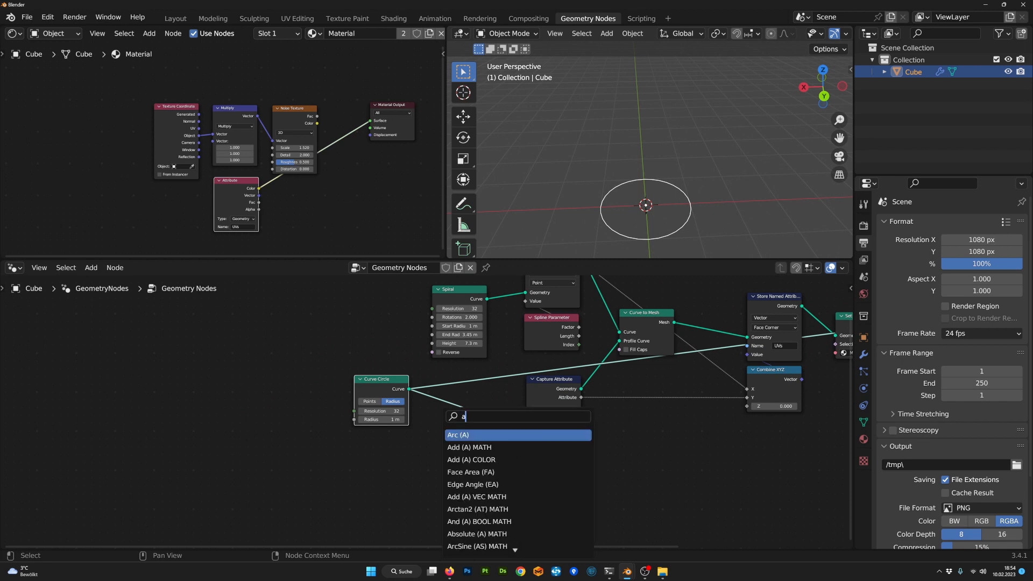
pyautogui.click(459, 434)
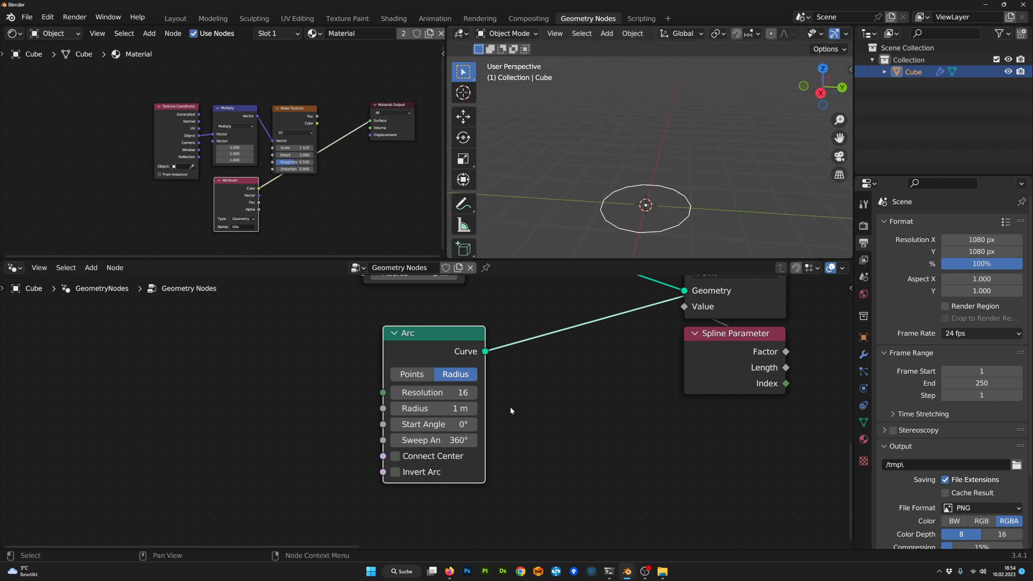
pyautogui.moveTo(434, 392); pyautogui.dragTo(469, 393)
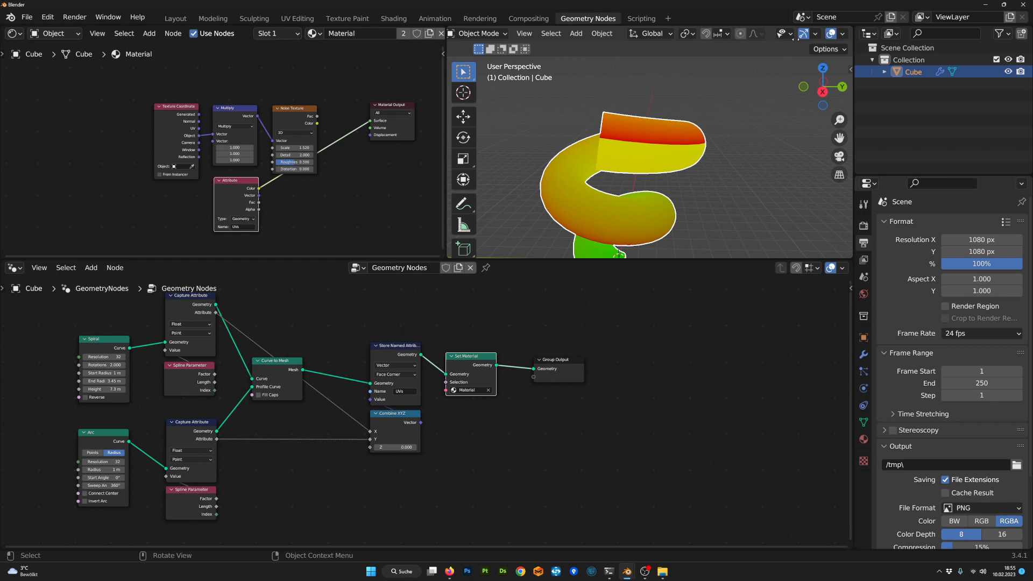
# Step: Insert a Merge by Distance node before Set Material to weld the tube's open end
pyautogui.click(793, 34)
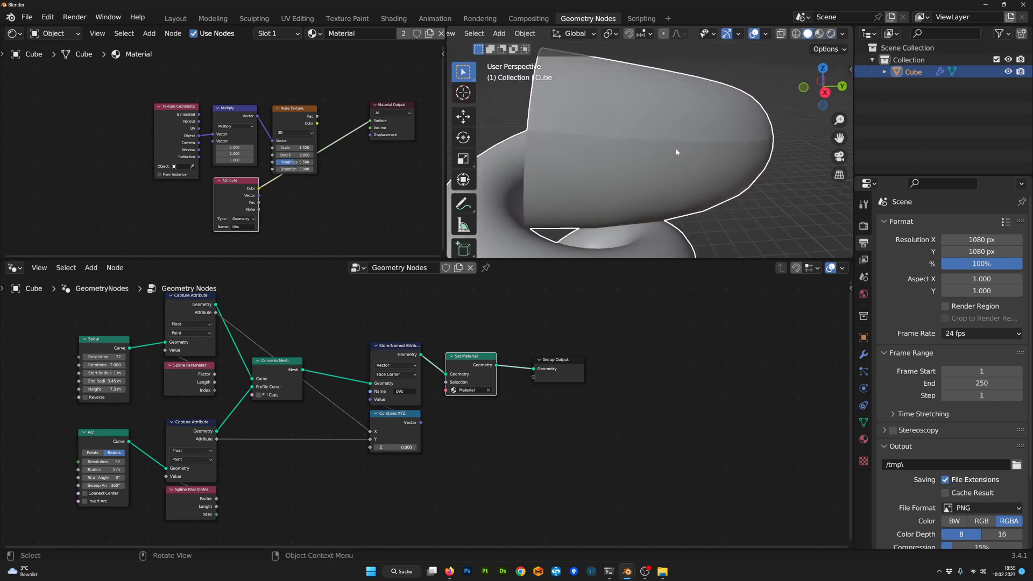
pyautogui.moveTo(675, 152); pyautogui.dragTo(722, 145)
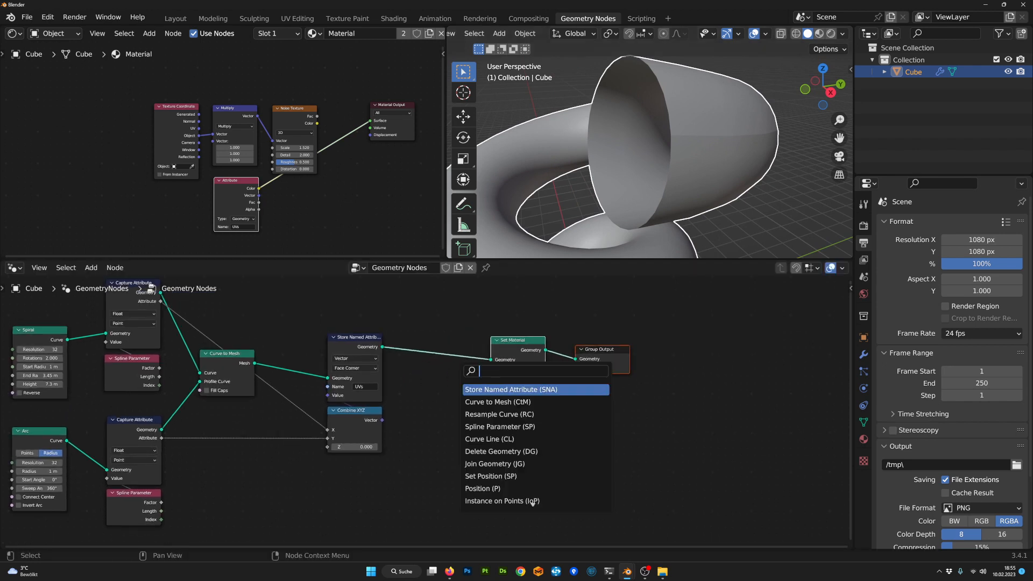
pyautogui.write('mer')
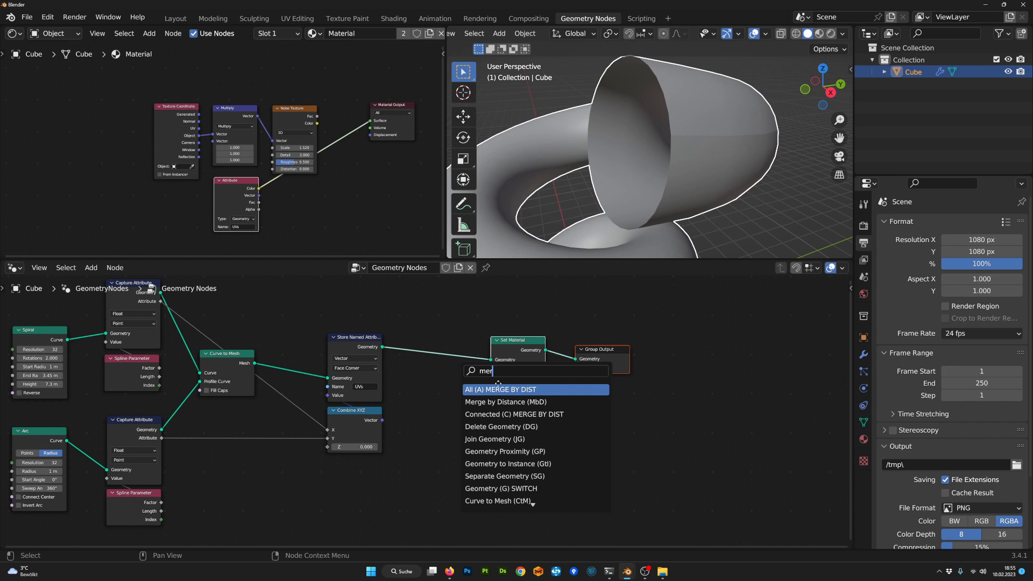
pyautogui.click(506, 402)
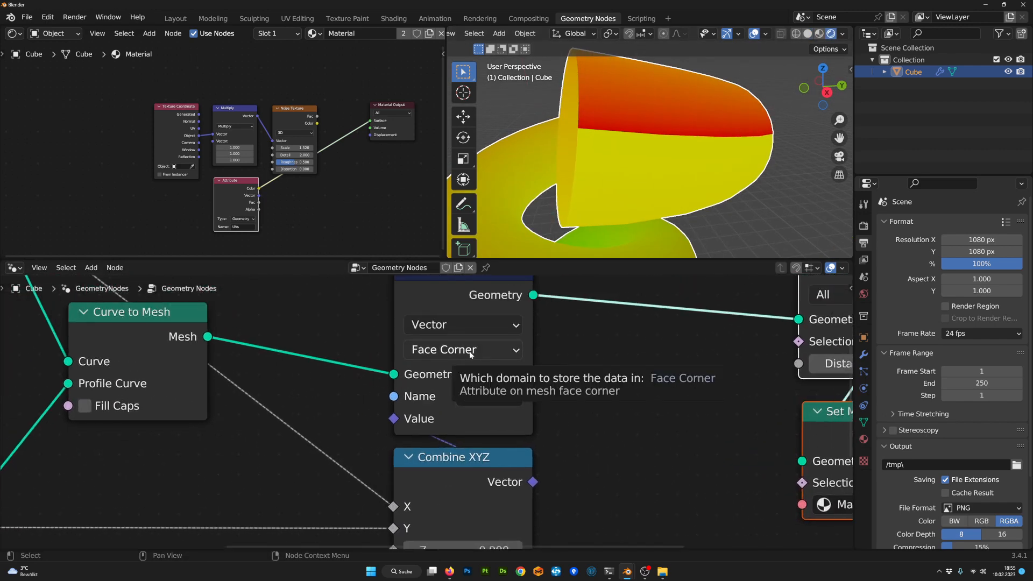
# Step: Set the UVs attribute to store on the Point domain and move to the UV Editing workspace
pyautogui.click(463, 349)
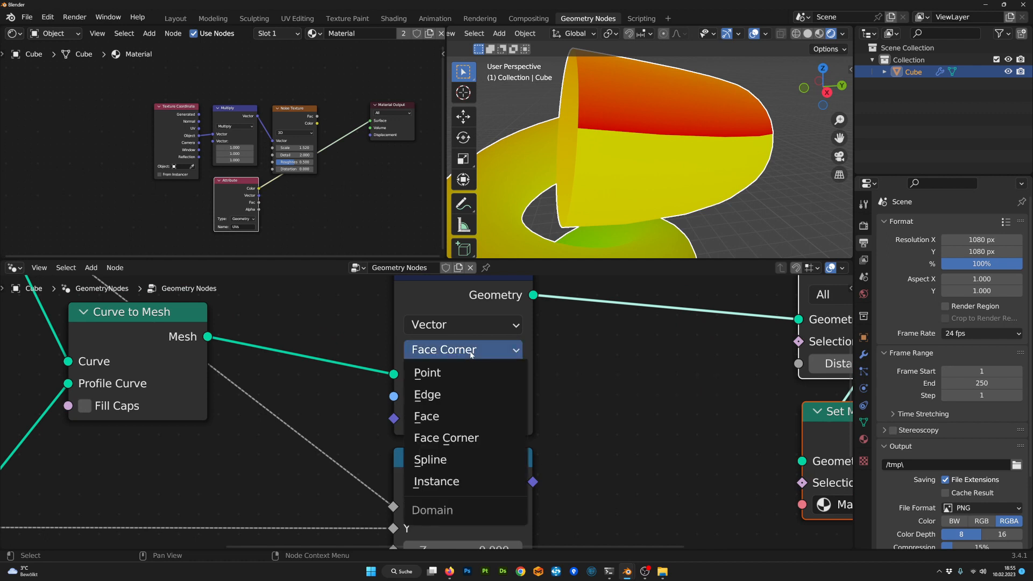
pyautogui.click(428, 373)
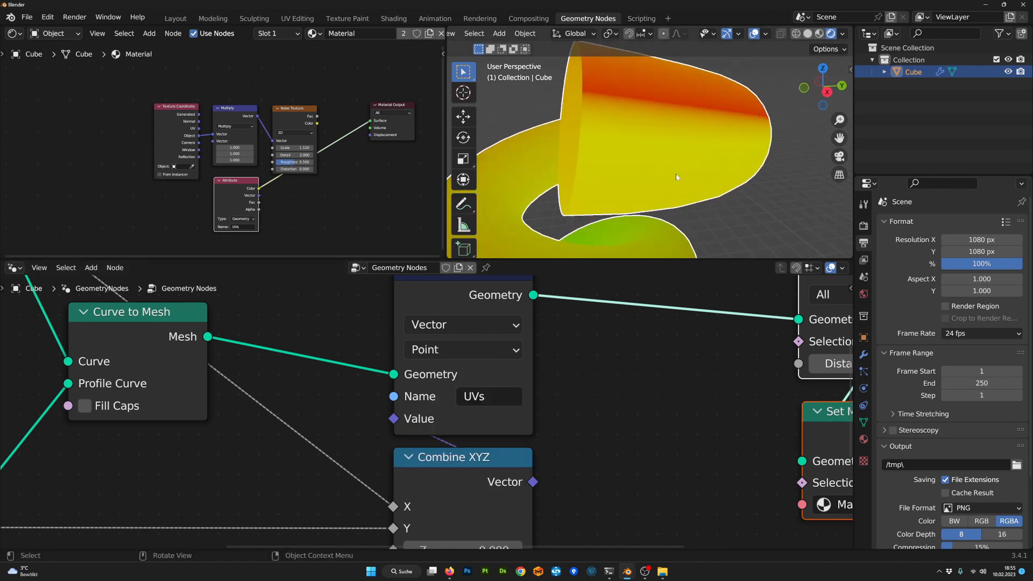
pyautogui.click(463, 349)
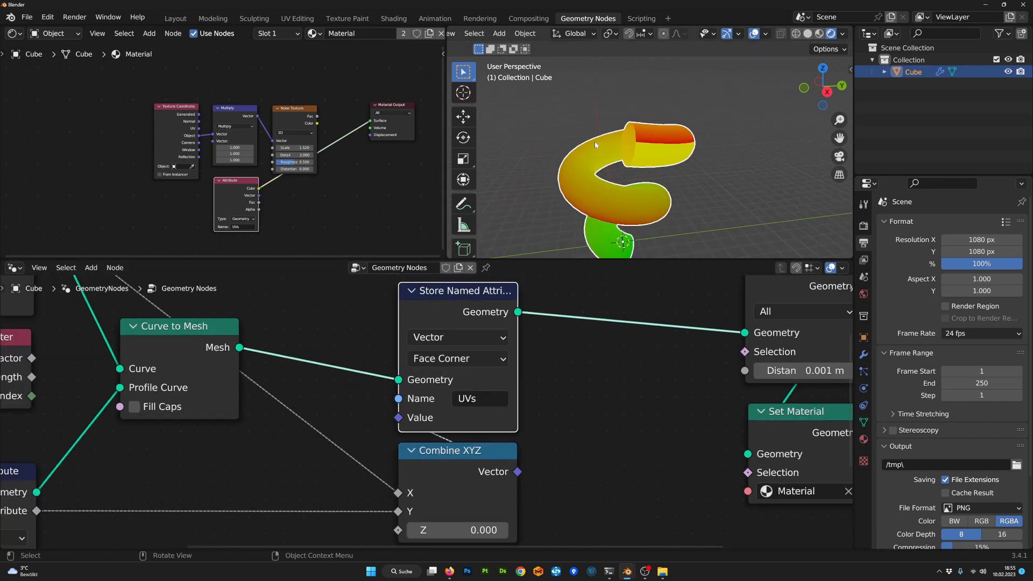
pyautogui.click(296, 18)
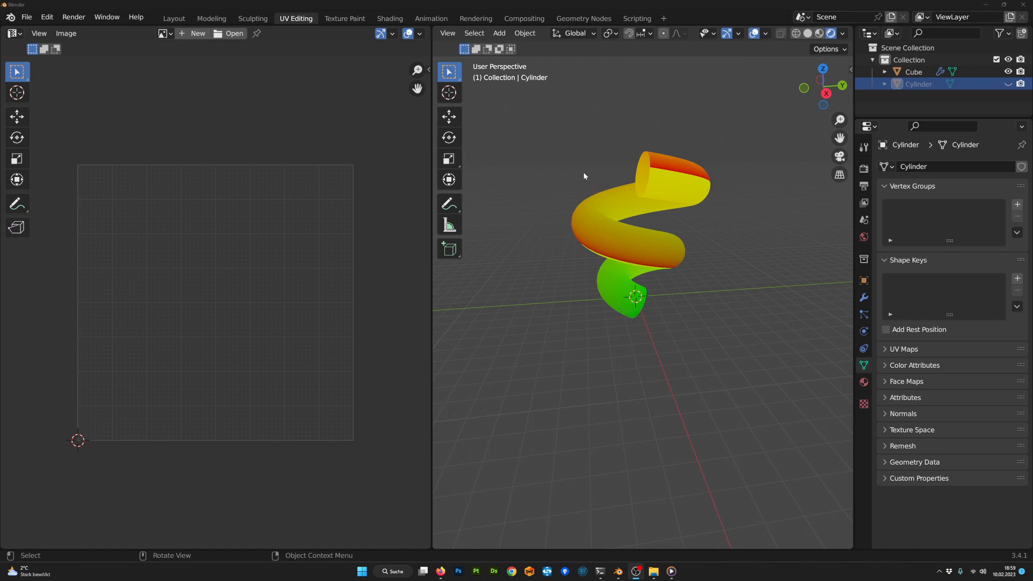
pyautogui.moveTo(633, 256)
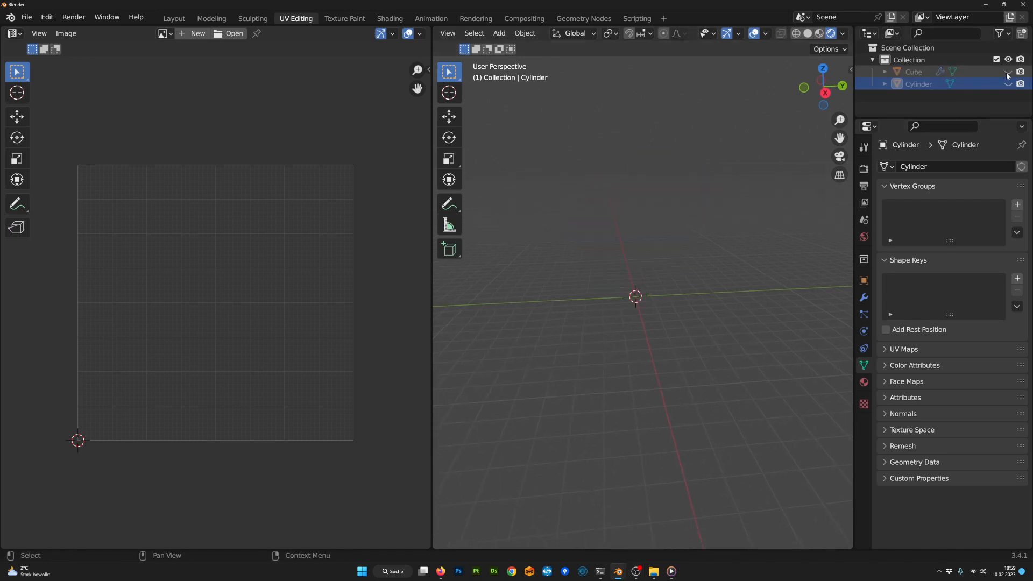
# Step: Stretch the Cylinder along Z in Edit Mode, then return to the tube's node editor
pyautogui.press('Tab')
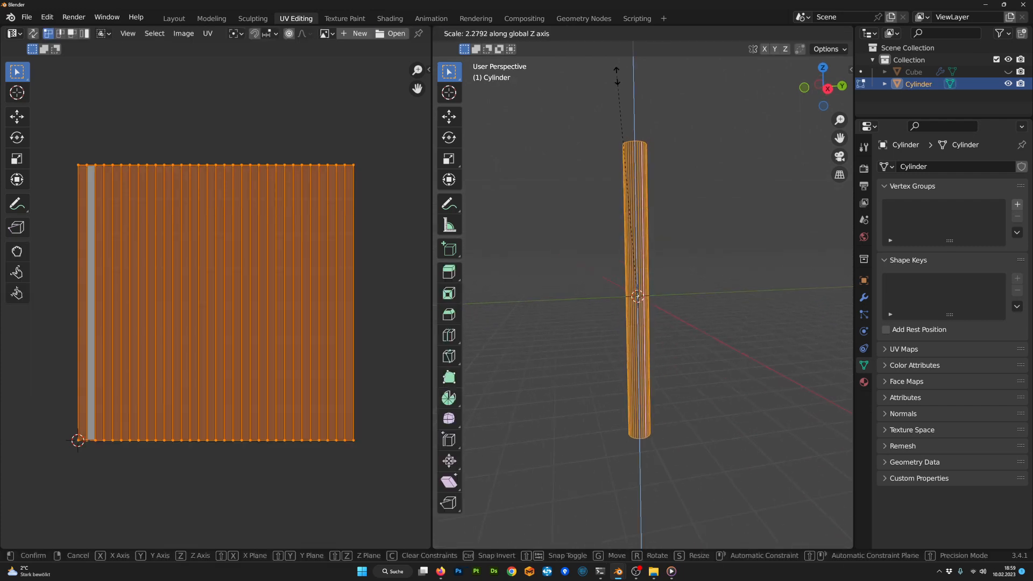
pyautogui.click(375, 403)
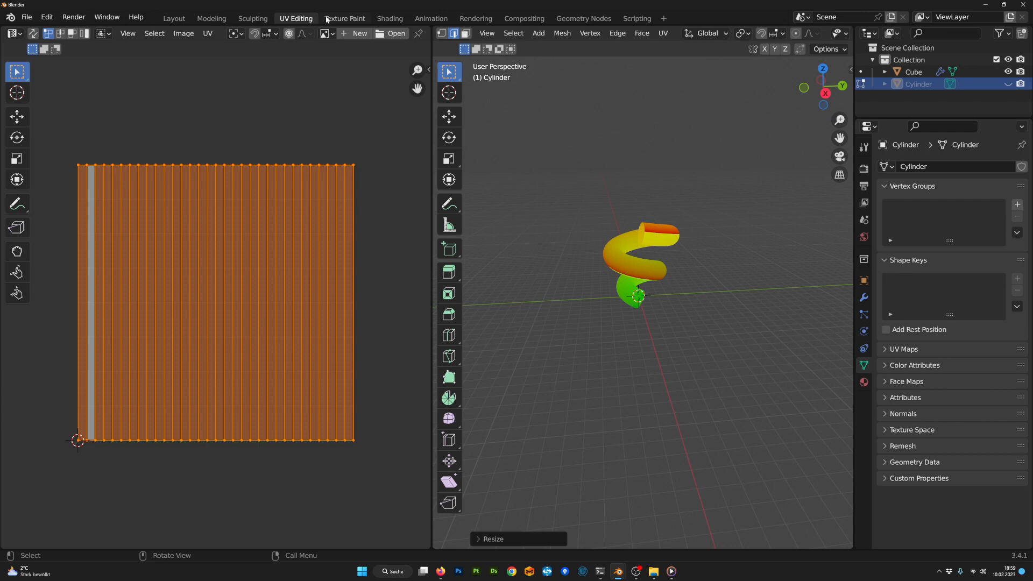
pyautogui.click(583, 18)
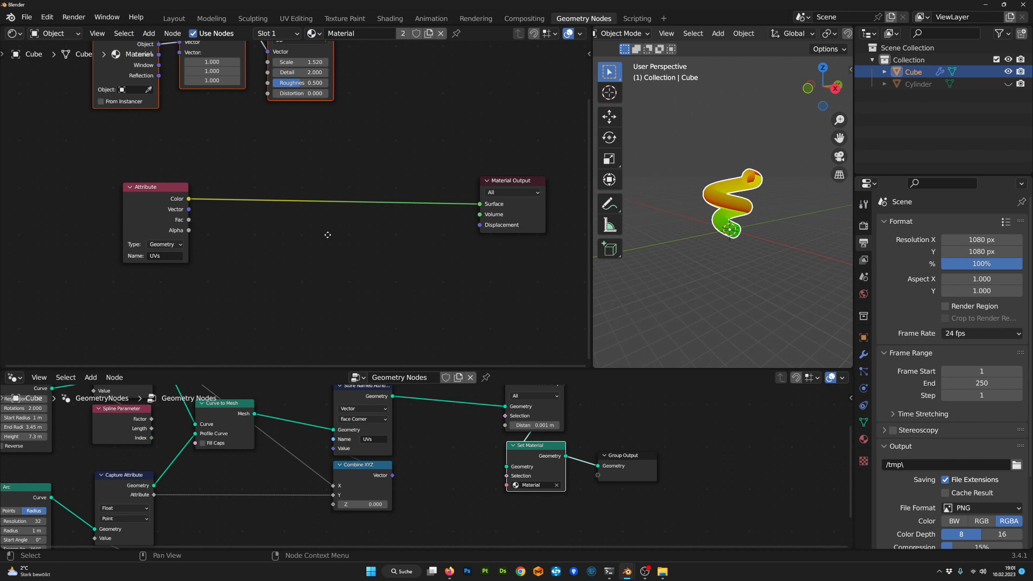
# Step: Add Separate XYZ, Combine XYZ and sine/cosine math nodes between the UVs attribute and the surface output
pyautogui.write('sep')
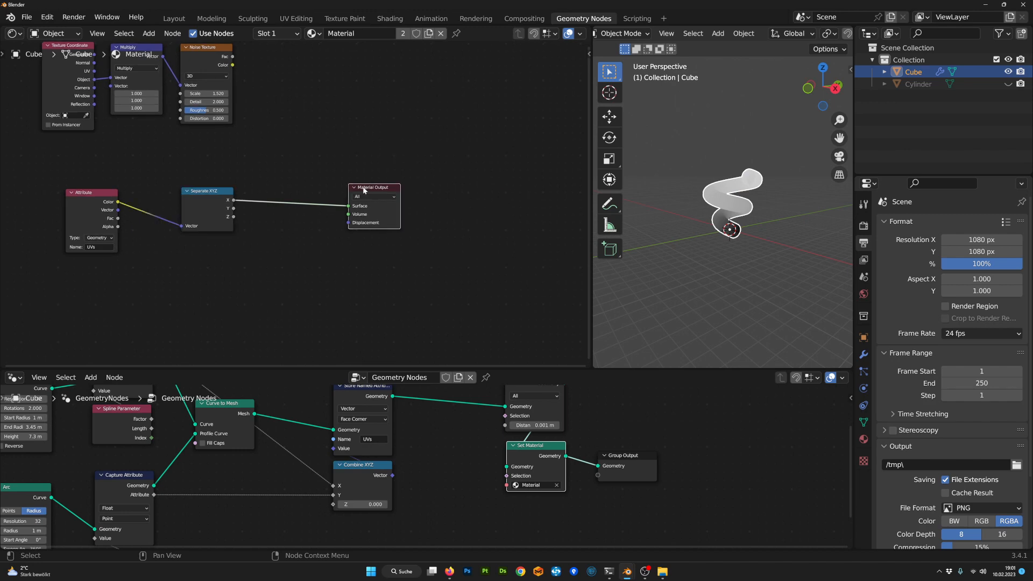
pyautogui.write('co')
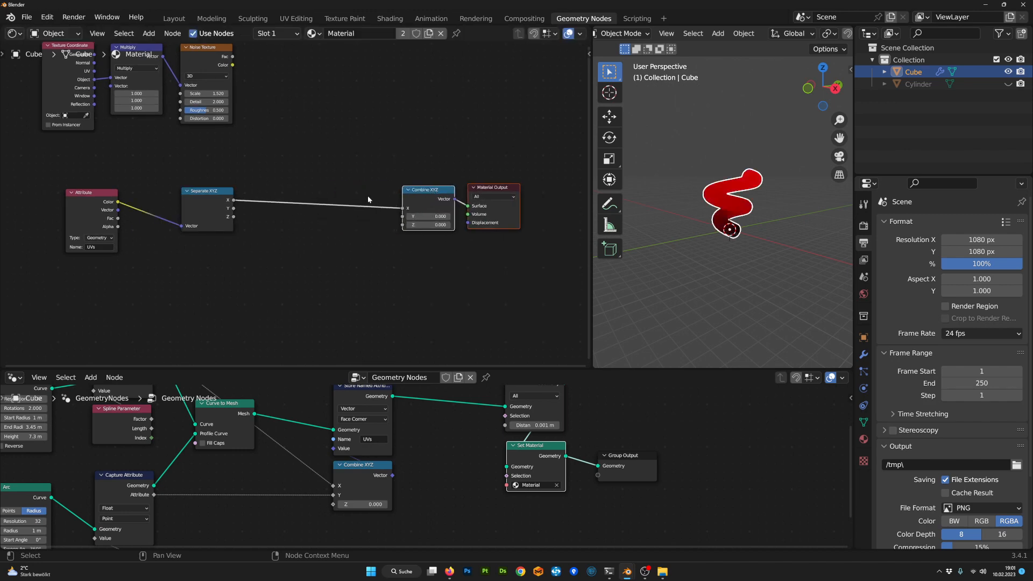
pyautogui.write('sin')
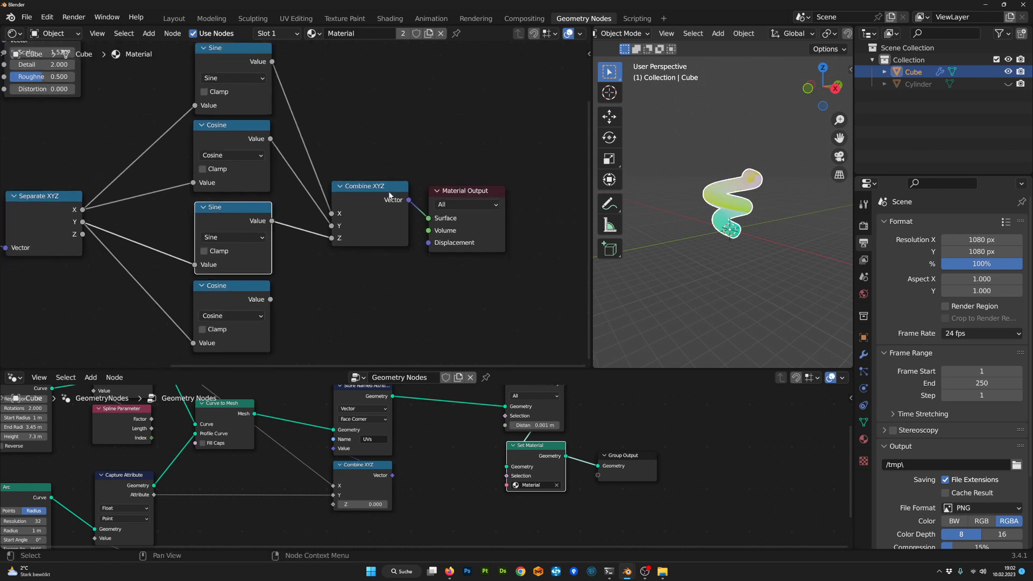
# Step: Place the Noise Texture node beside Material Output and choose its dimension count
pyautogui.moveTo(362, 185); pyautogui.dragTo(356, 171)
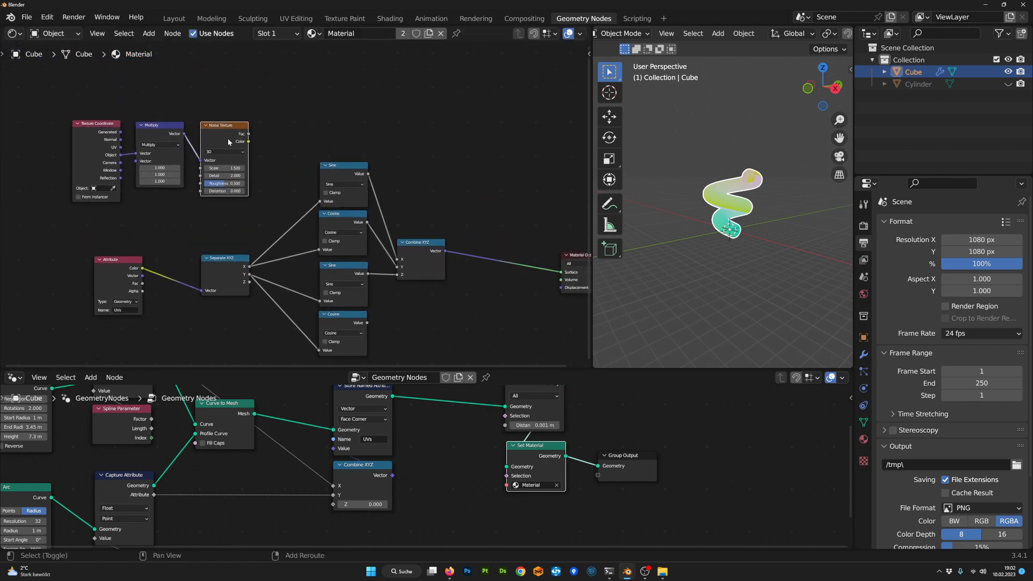
pyautogui.click(416, 219)
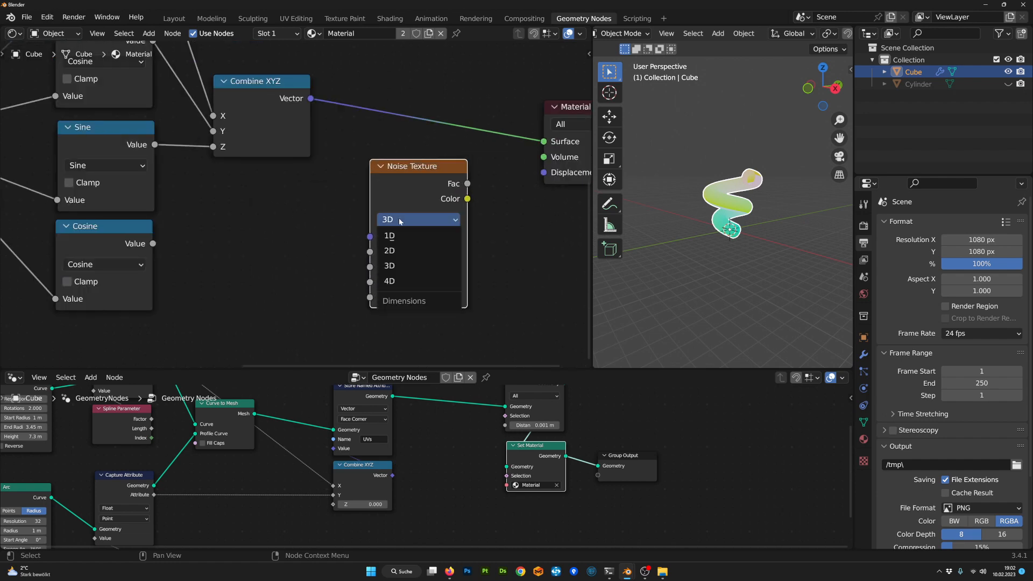
pyautogui.click(388, 281)
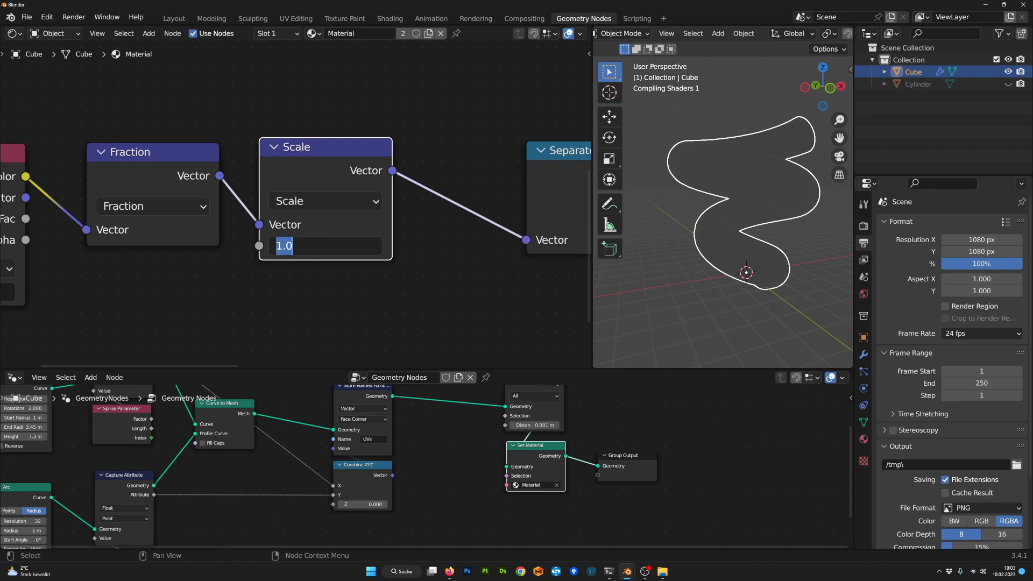
# Step: Set the Scale vector math node's factor to 6.283 so the tube shows grey noise
pyautogui.write('6.283')
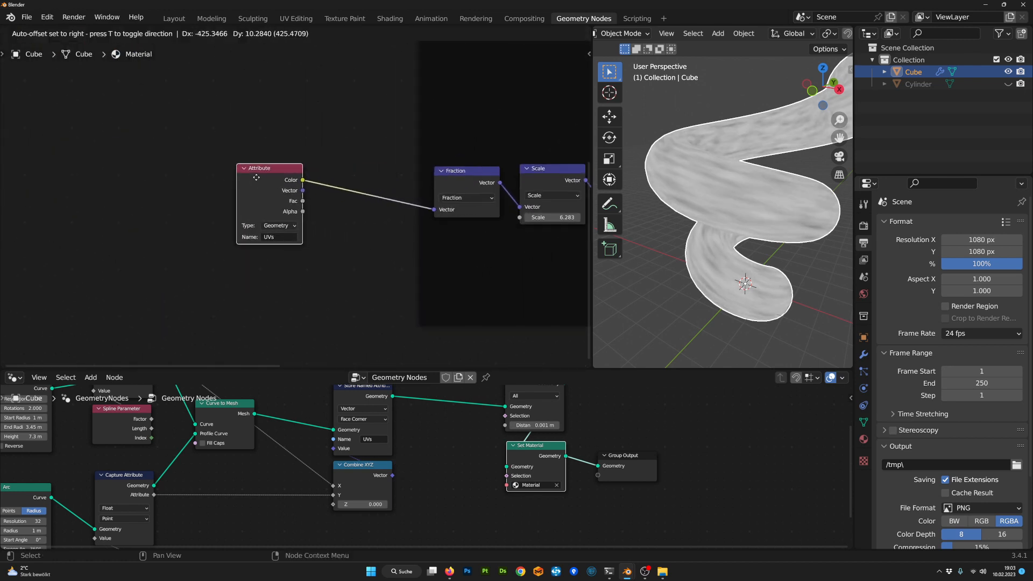
# Step: Insert a Multiply vector math node before the Fraction step on the UVs
pyautogui.write('vm')
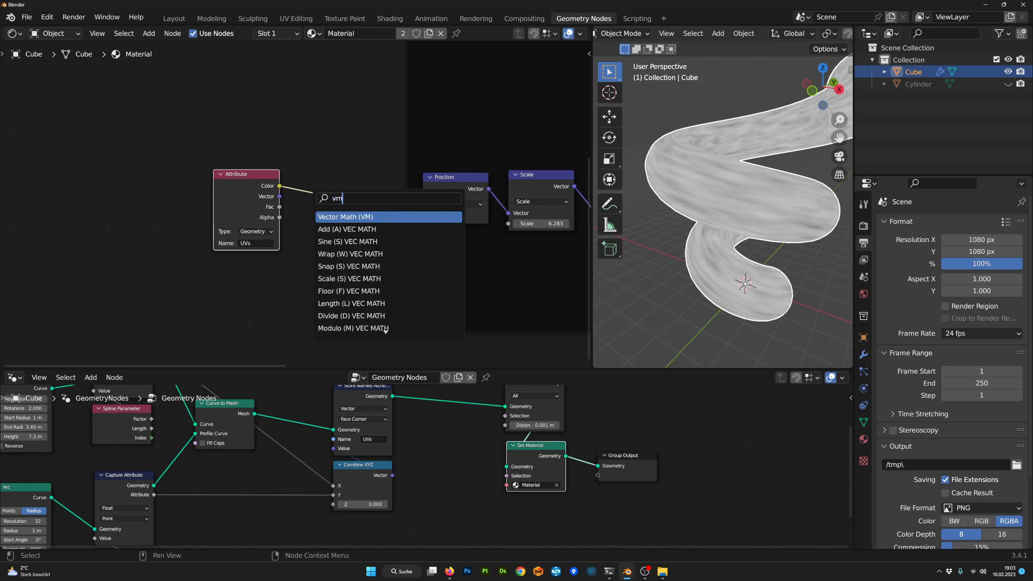
pyautogui.click(346, 216)
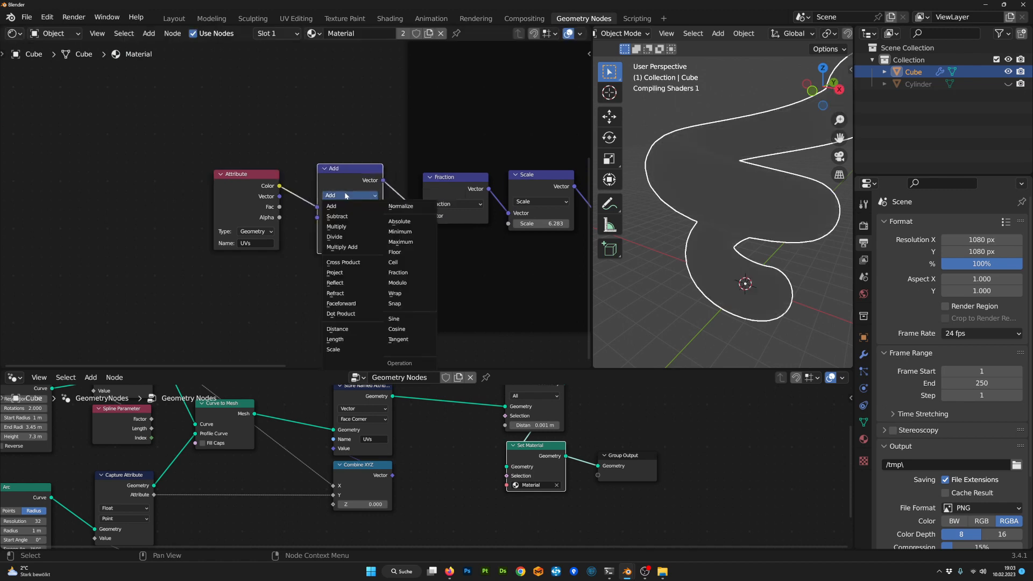
pyautogui.click(336, 226)
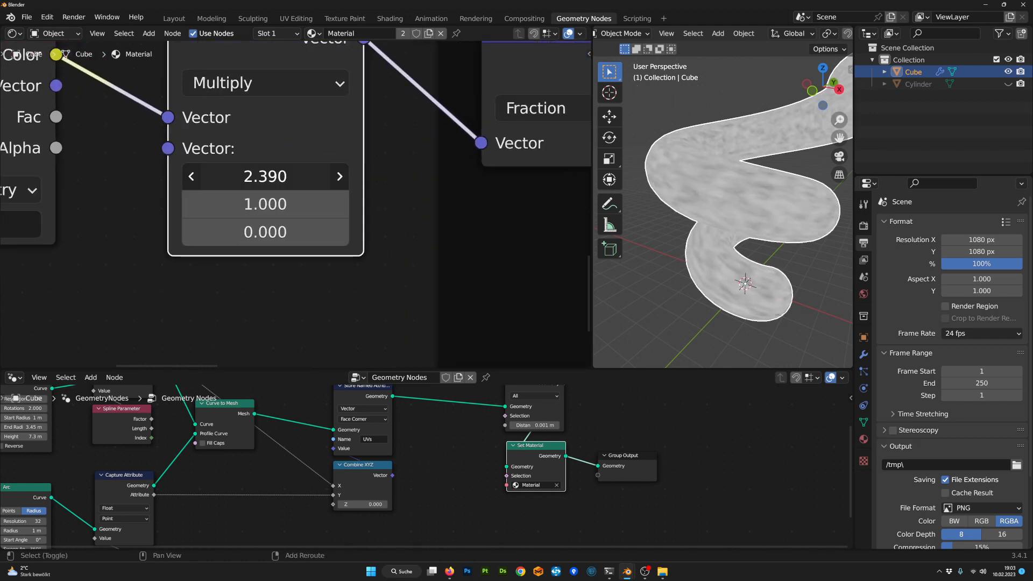
# Step: Adjust the Multiply vector to 0.200 and 1 and link a cosine output into the 4D noise W input
pyautogui.moveTo(263, 176); pyautogui.dragTo(303, 176)
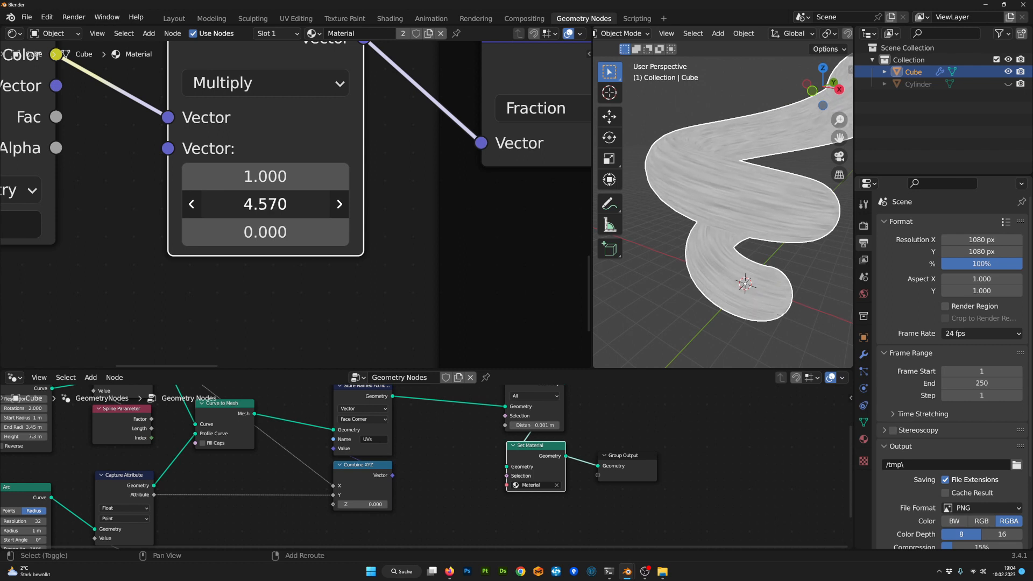
pyautogui.write('0.200')
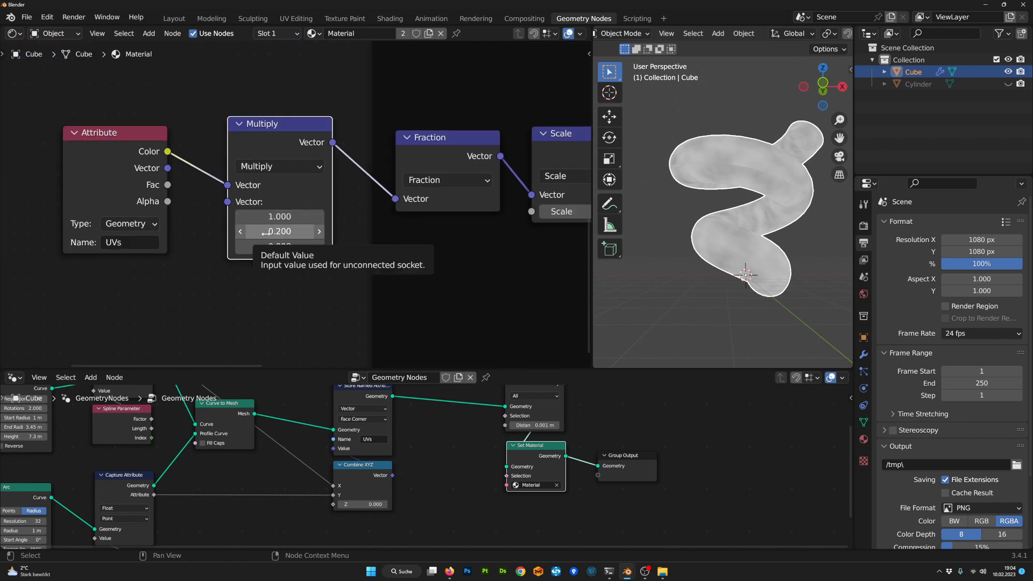
pyautogui.write('1')
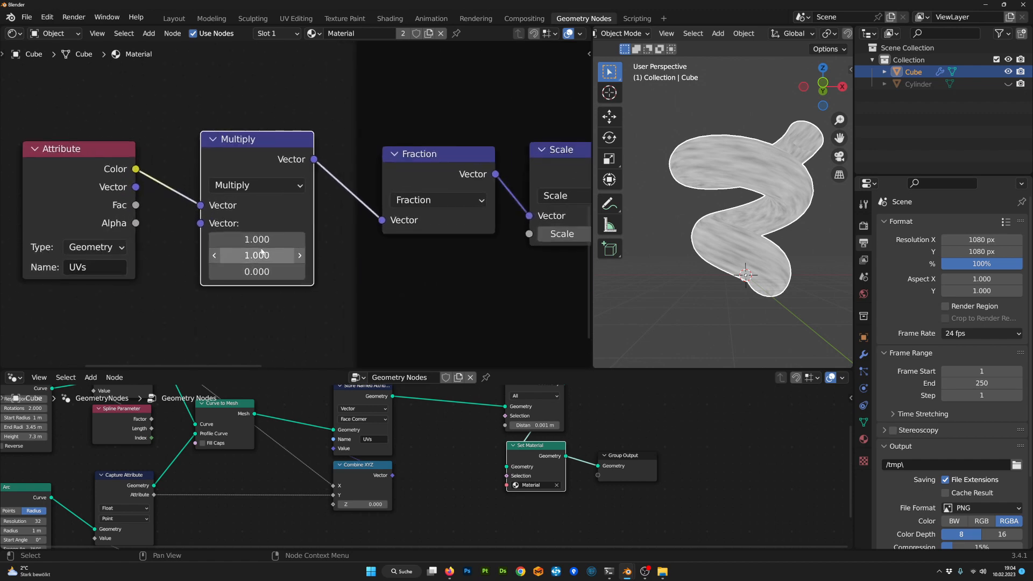
pyautogui.moveTo(276, 239); pyautogui.dragTo(256, 239)
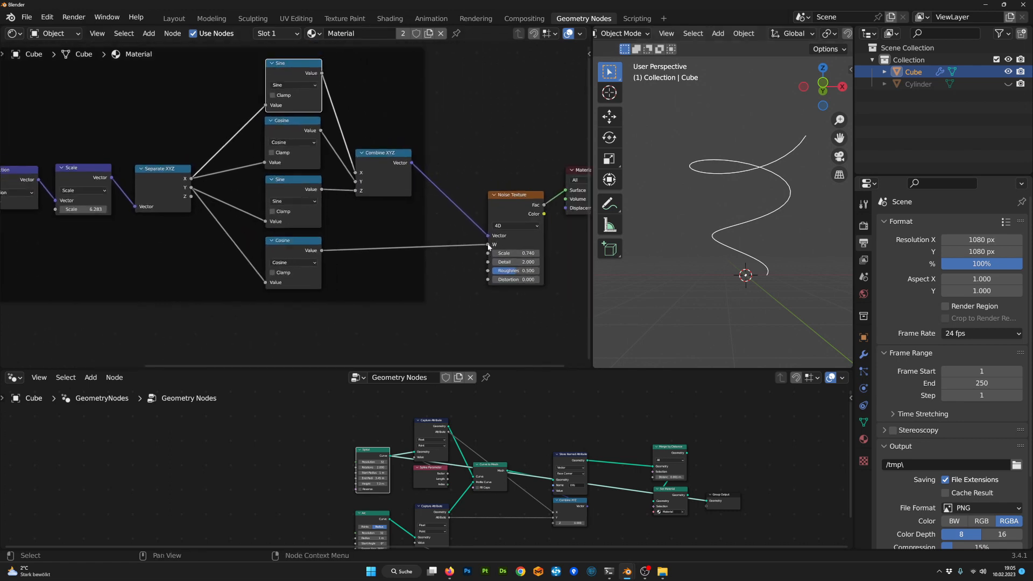
# Step: Pick a different dimension count for the Noise Texture
pyautogui.click(517, 226)
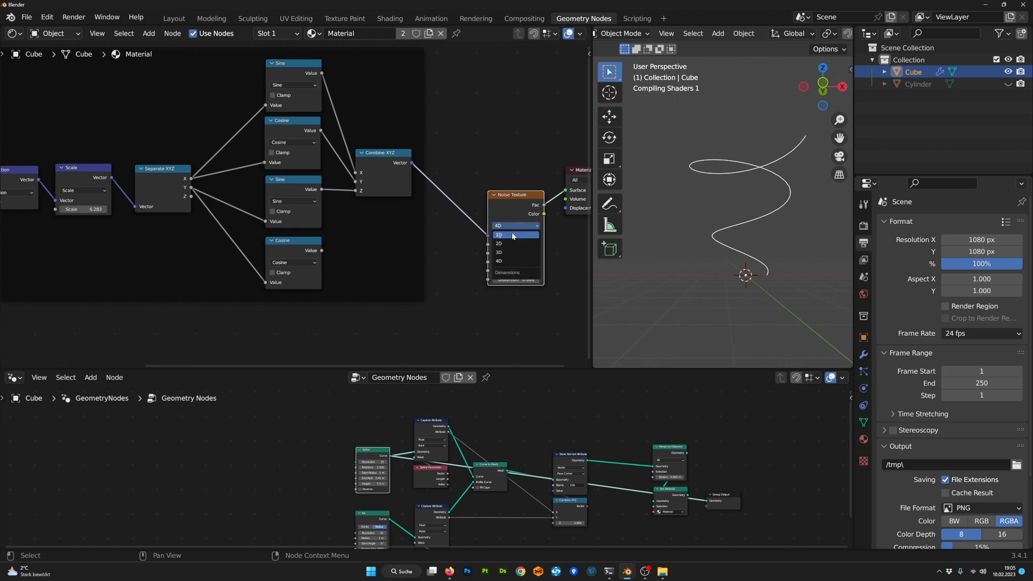
pyautogui.click(499, 252)
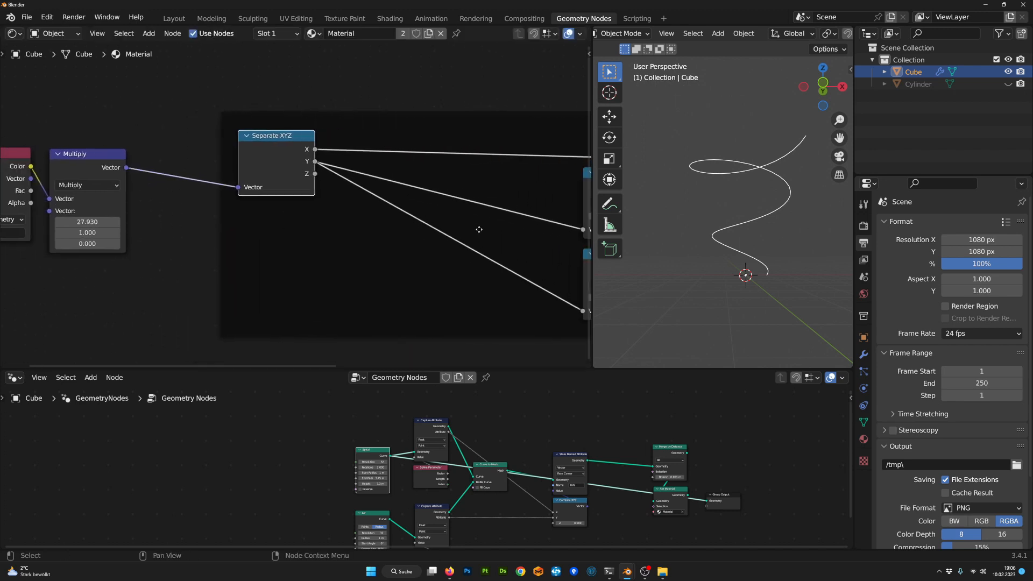
# Step: Insert Fraction and Multiply math nodes on one UV component before the sine and cosine
pyautogui.press('shift+a')
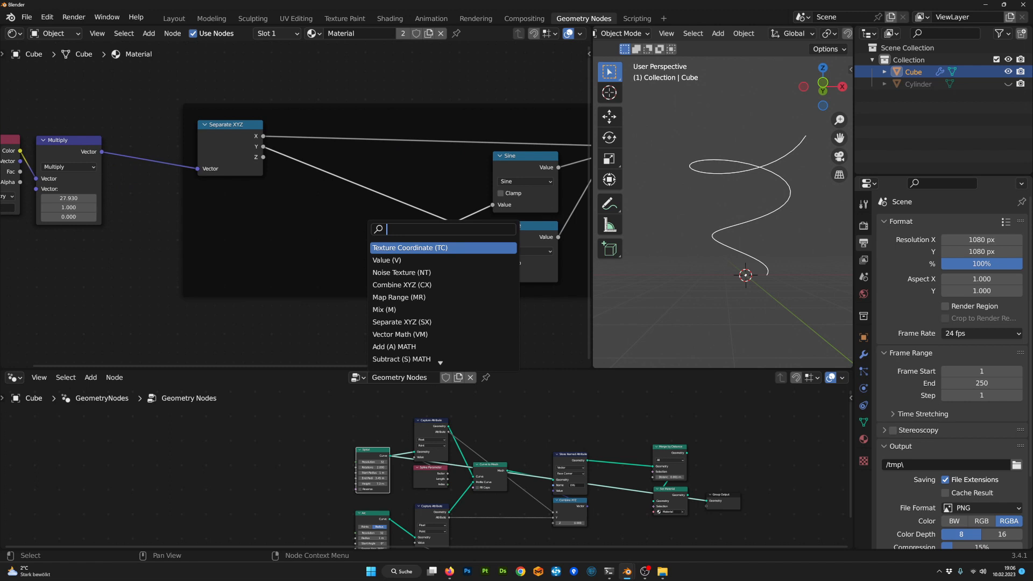
pyautogui.write('fra')
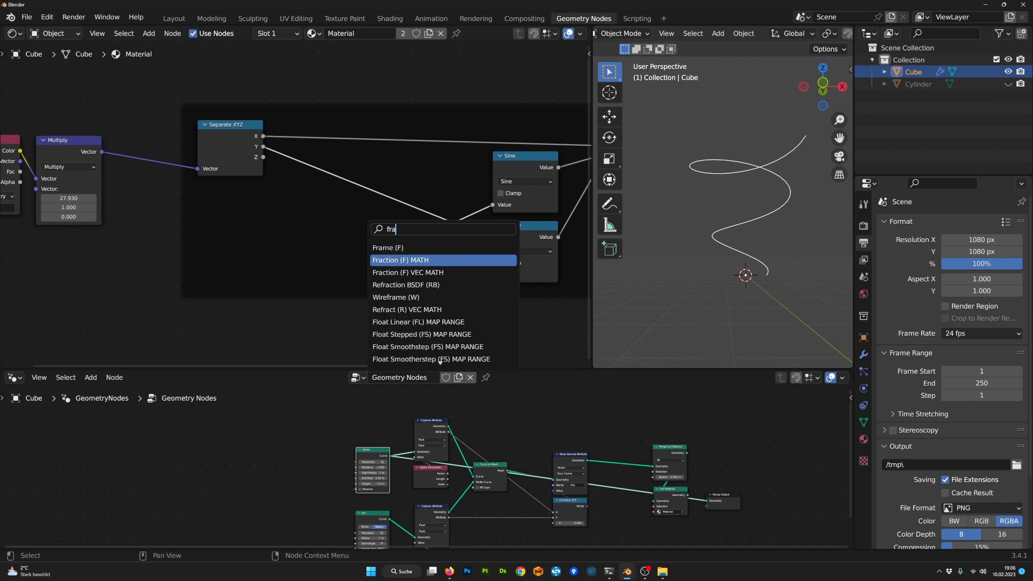
pyautogui.click(400, 259)
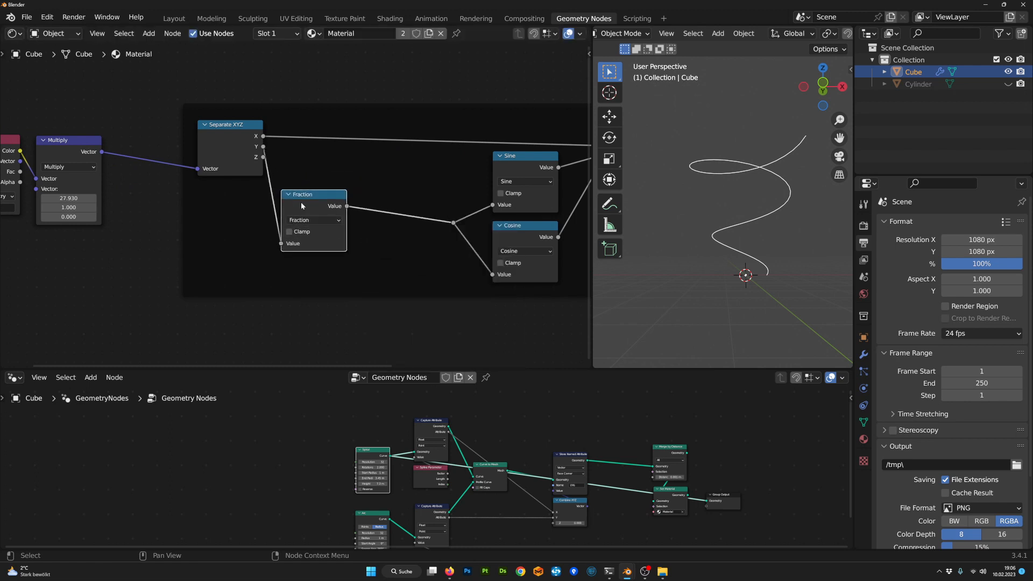
pyautogui.write('mul')
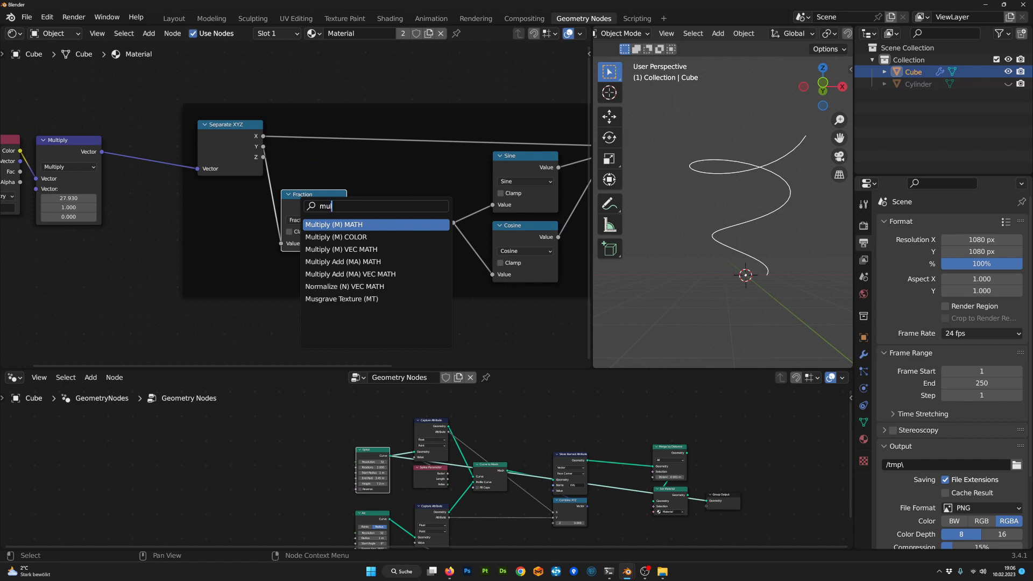
pyautogui.click(334, 225)
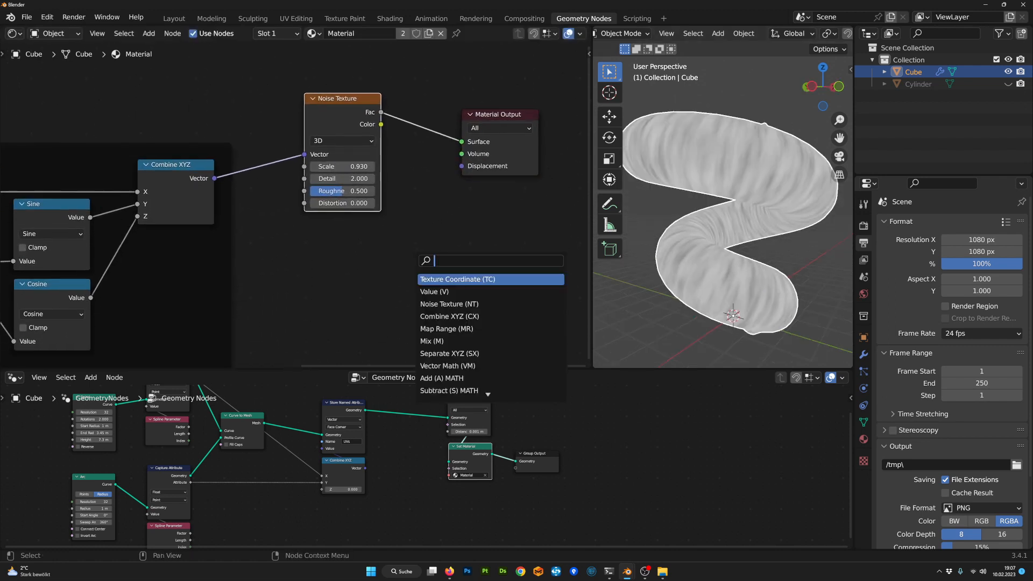
# Step: Add a Voronoi Texture fed from Combine XYZ and wire its Color to the surface output
pyautogui.write('voro')
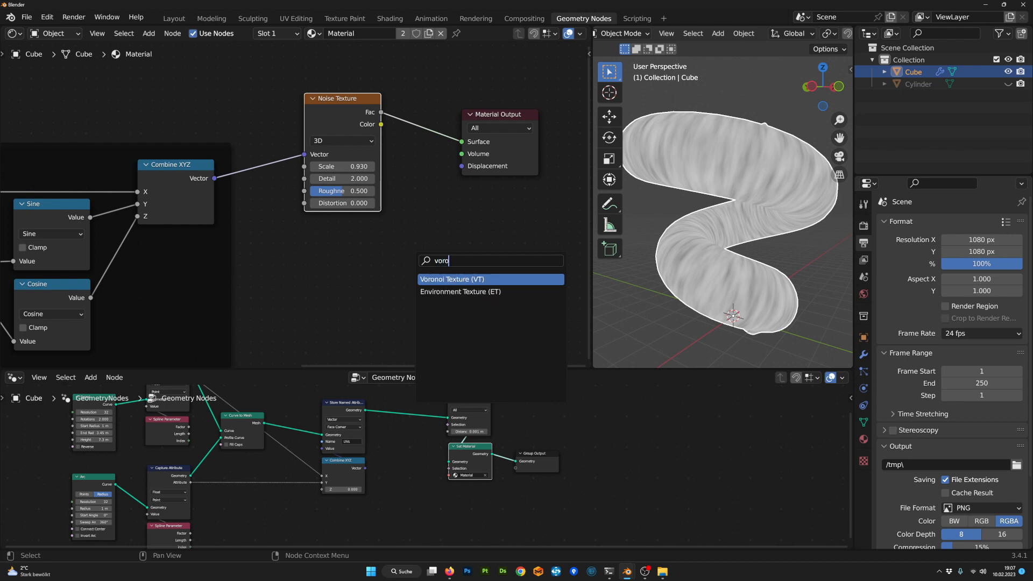
pyautogui.click(452, 279)
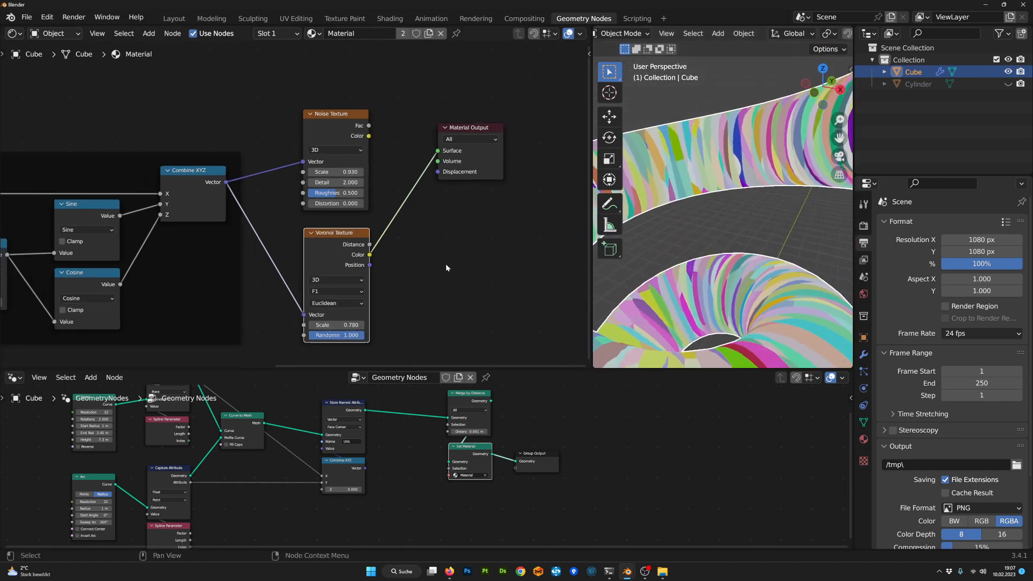
pyautogui.press('ctrl+space')
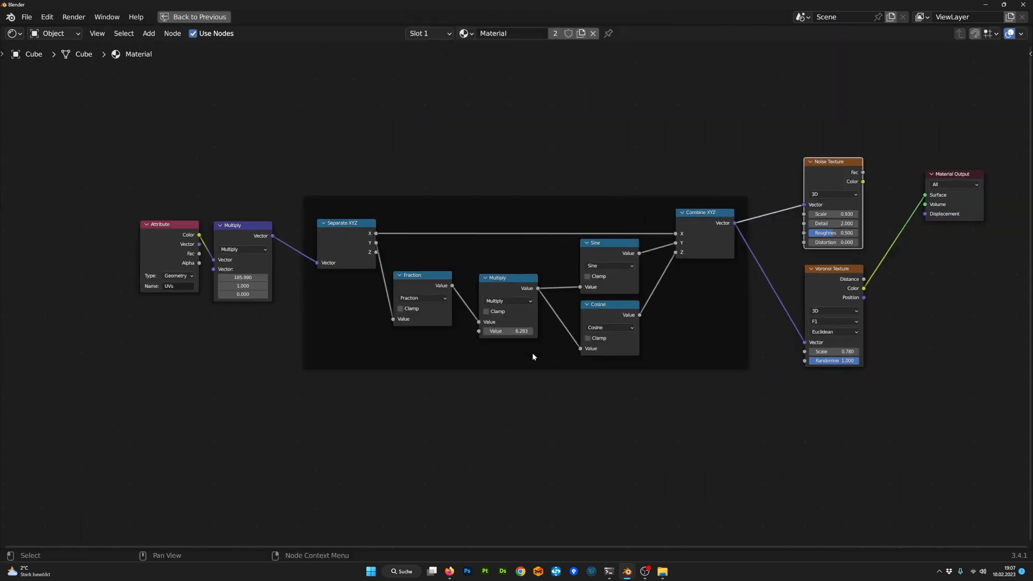
pyautogui.click(582, 18)
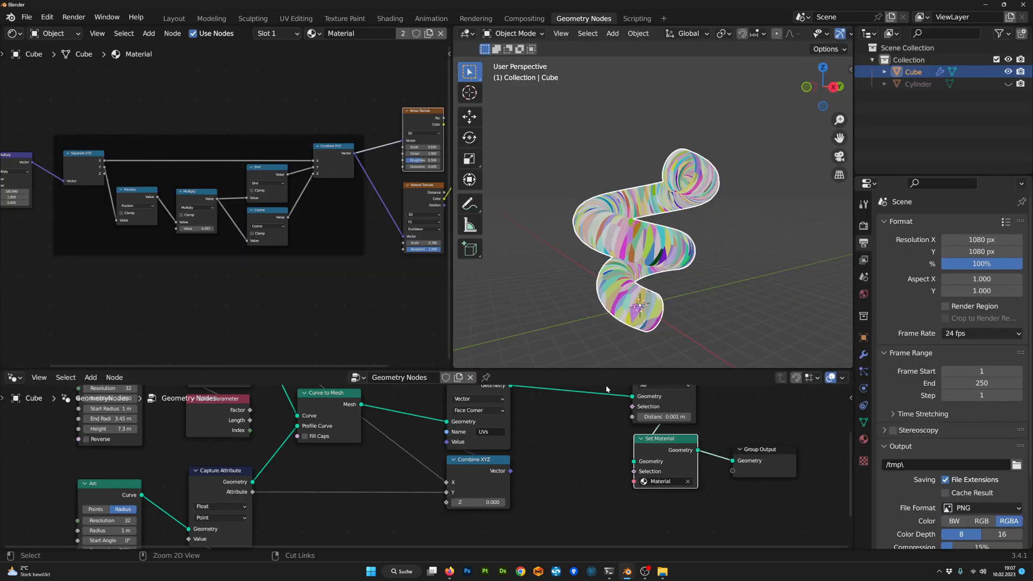